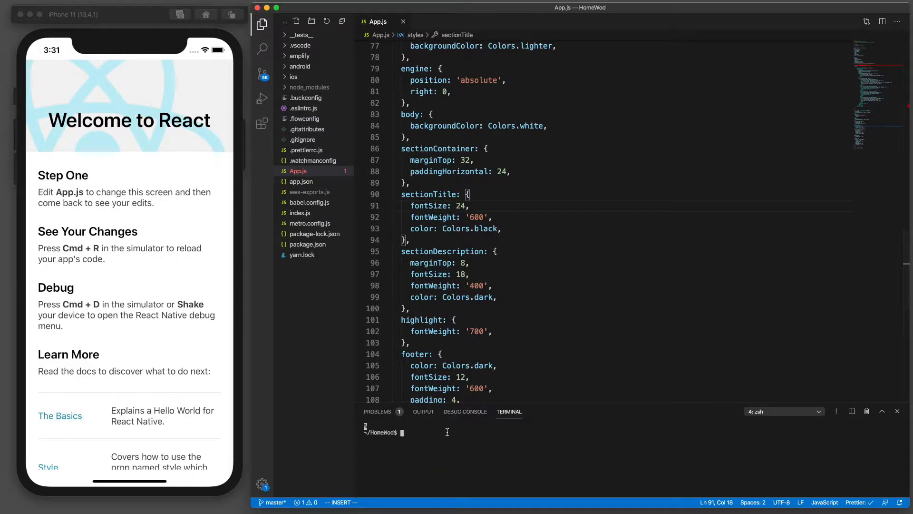
# Step: Start typing a react-native run-ios command in the terminal, then discard it unrun
pyautogui.write('react')
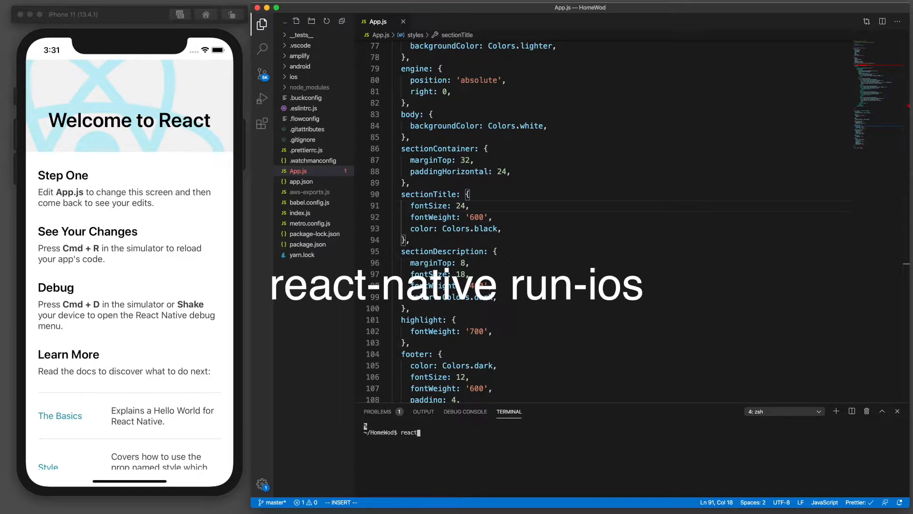
pyautogui.write('-')
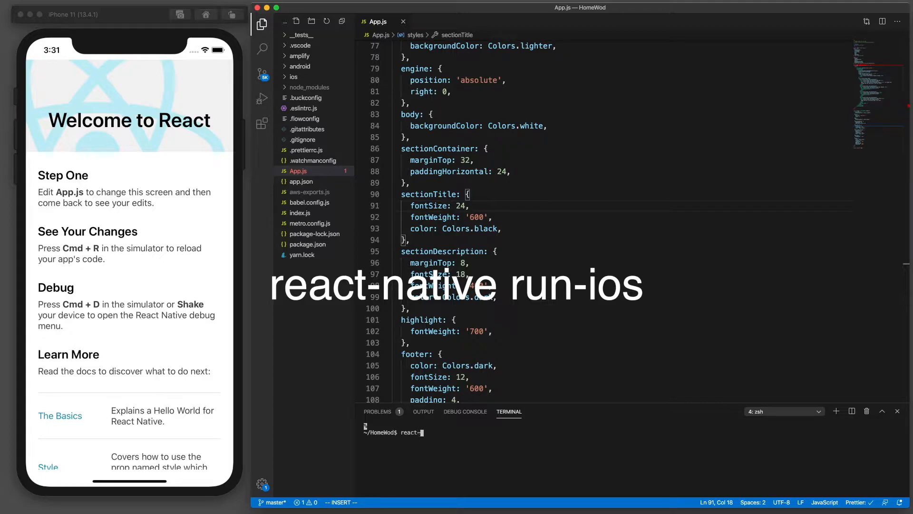
pyautogui.write('native r')
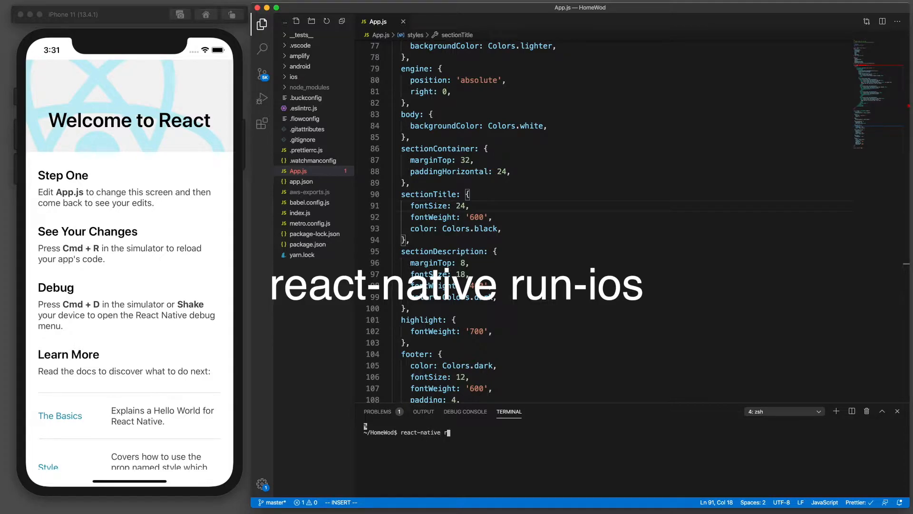
pyautogui.write('un-')
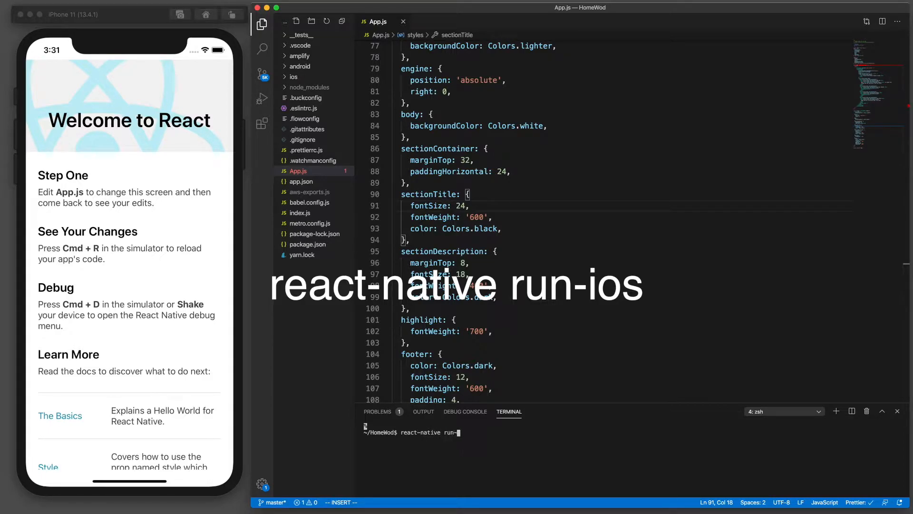
pyautogui.write('ios')
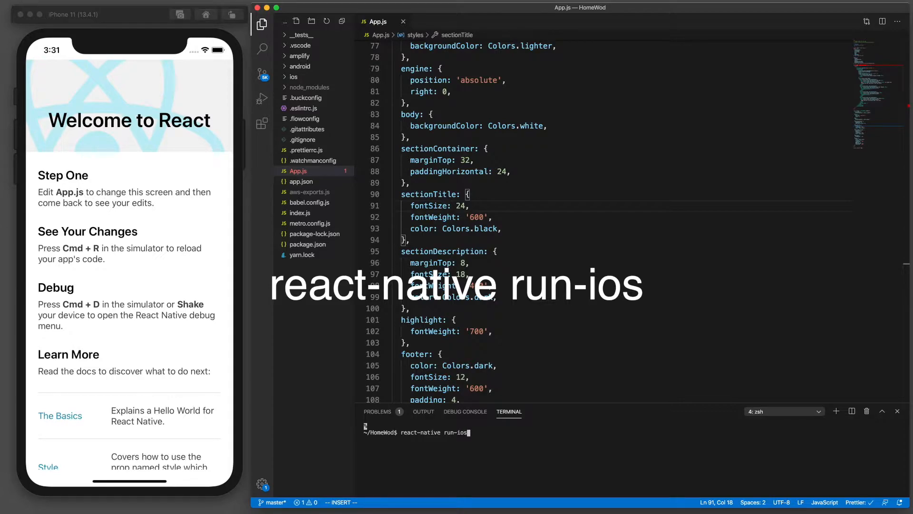
pyautogui.press('Backspace')
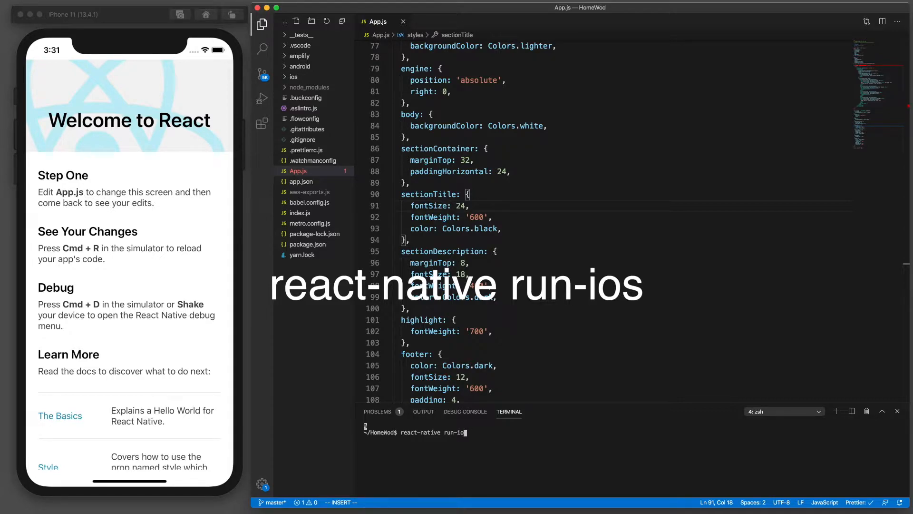
pyautogui.press('Enter')
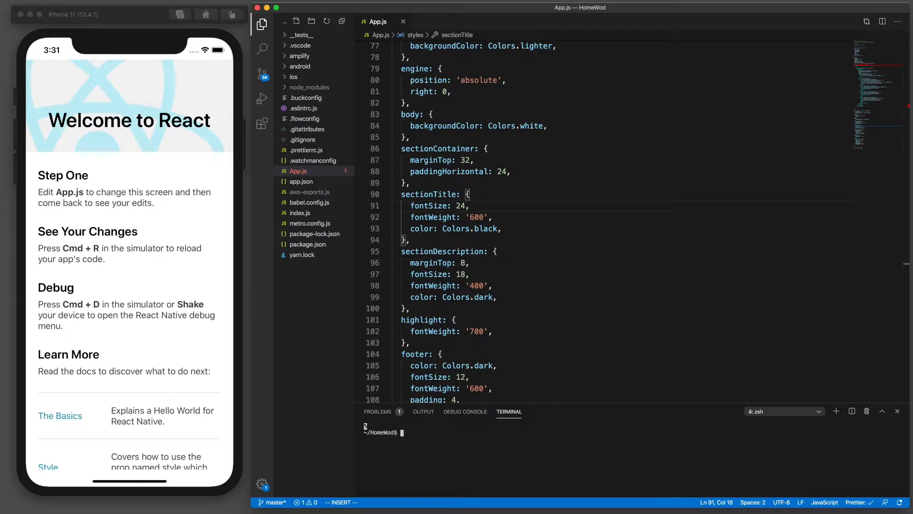
pyautogui.moveTo(285, 177)
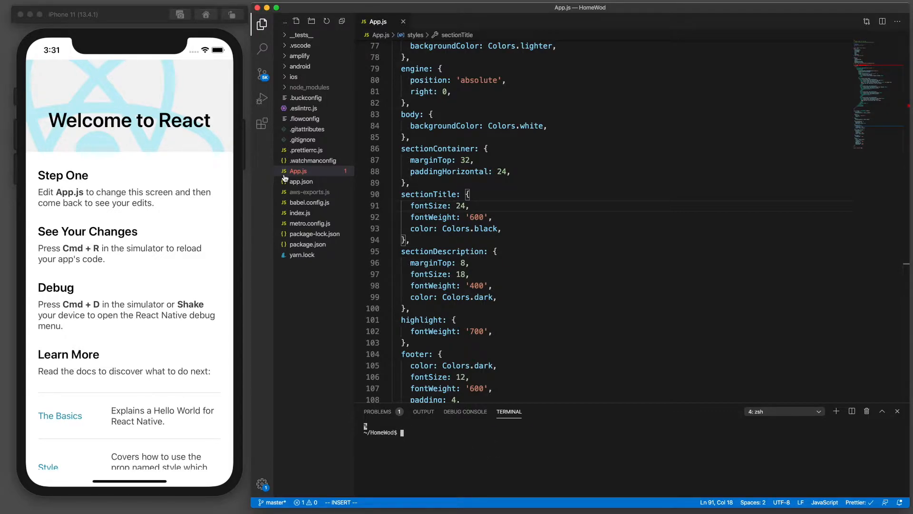
pyautogui.moveTo(312, 173)
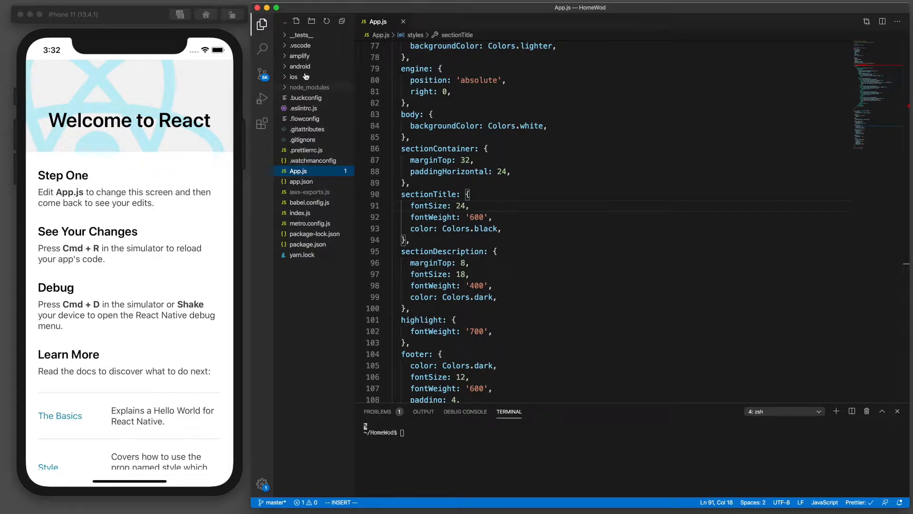
pyautogui.scroll(-3)
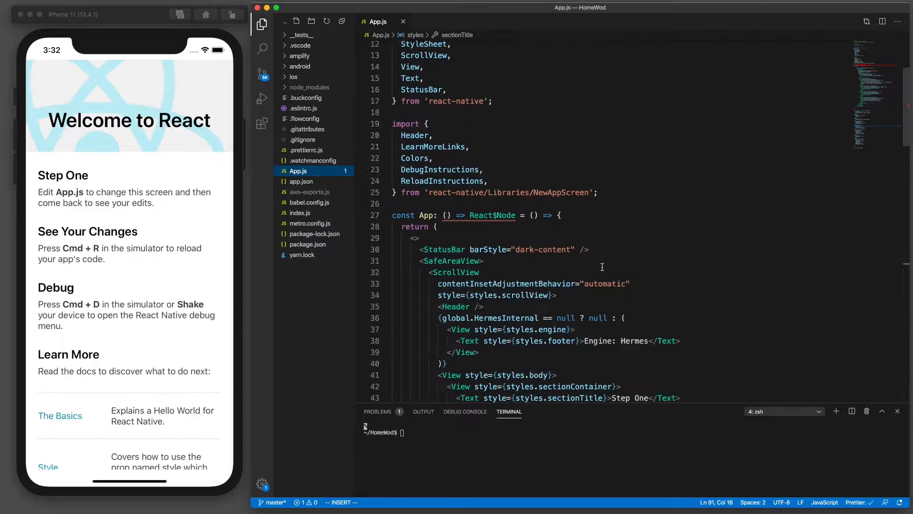
pyautogui.scroll(-3)
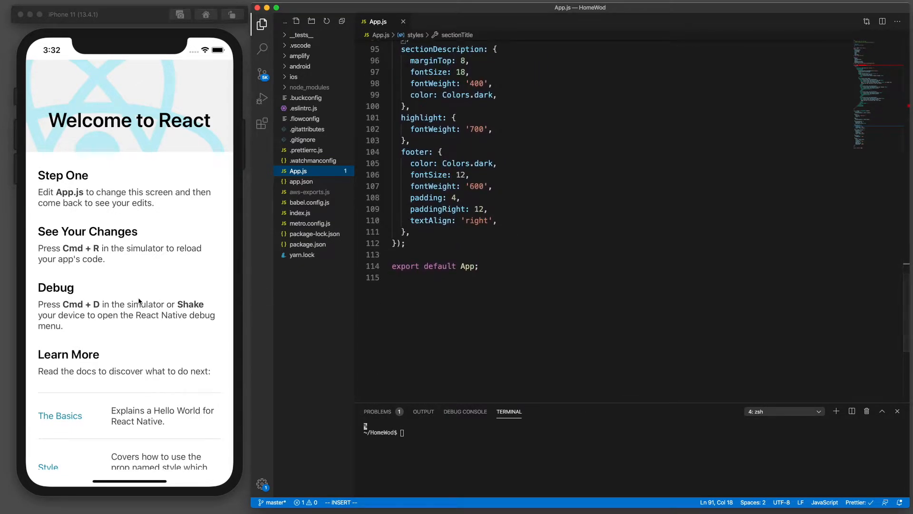
pyautogui.scroll(-3)
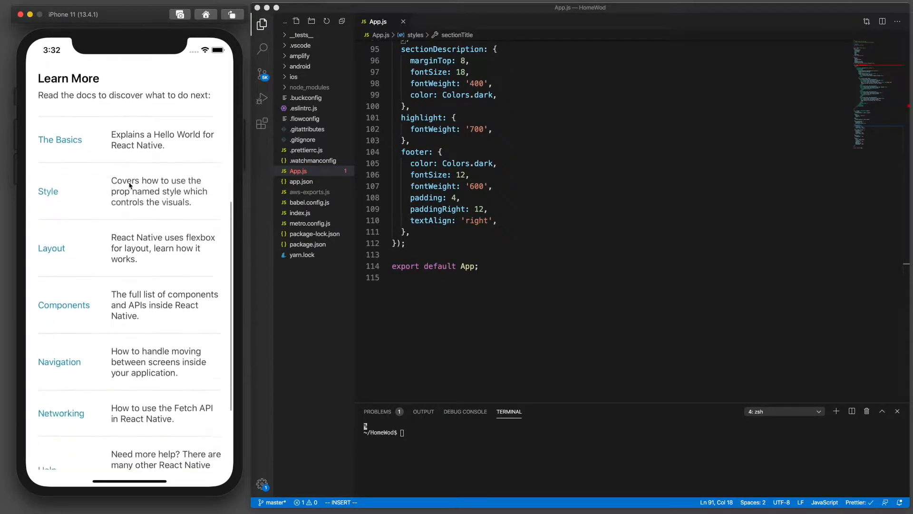
pyautogui.scroll(3)
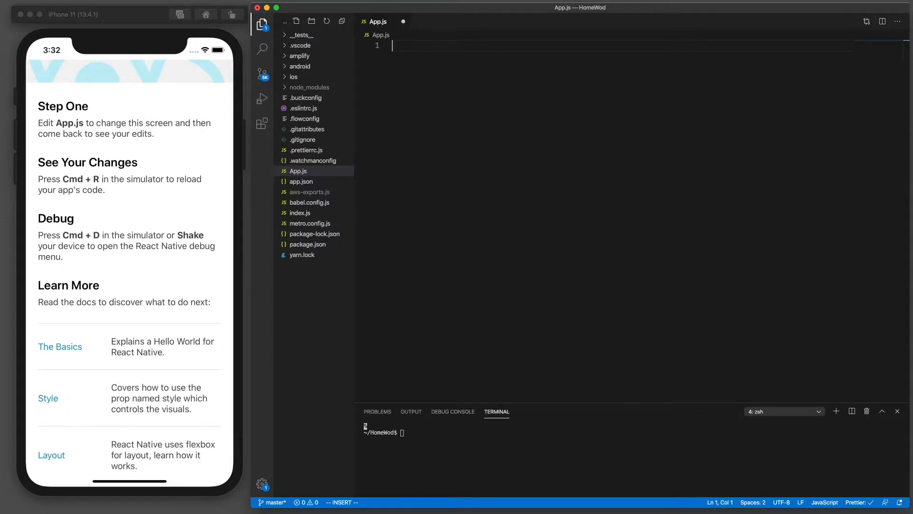
# Step: Import React and declare export default function App() with a return statement
pyautogui.write("import React from 'react")
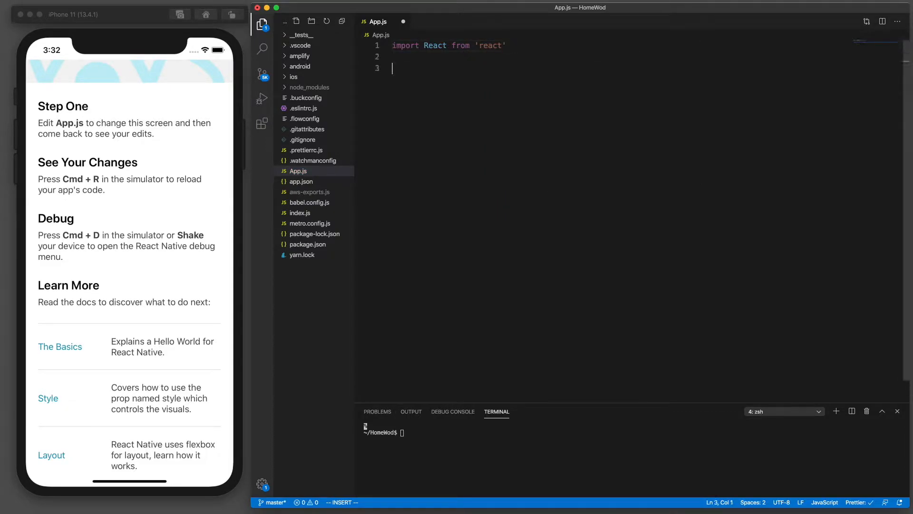
pyautogui.write('export der')
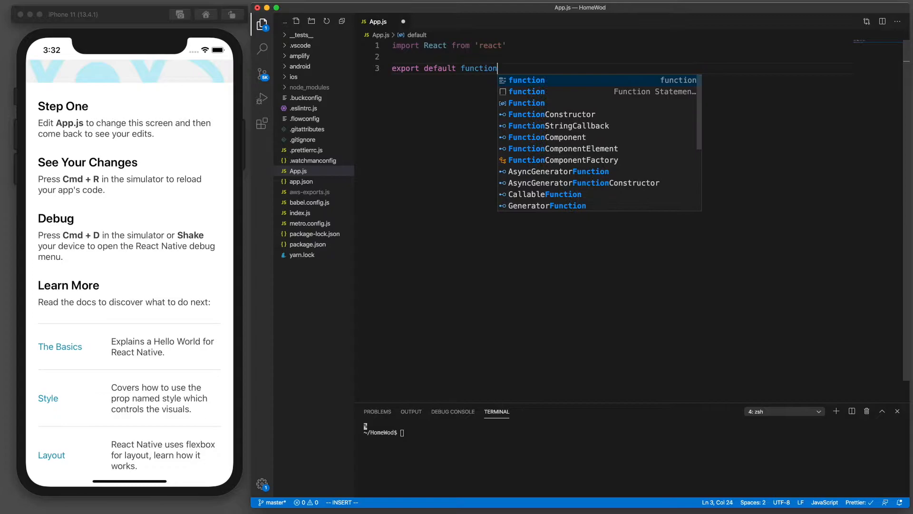
pyautogui.write('App')
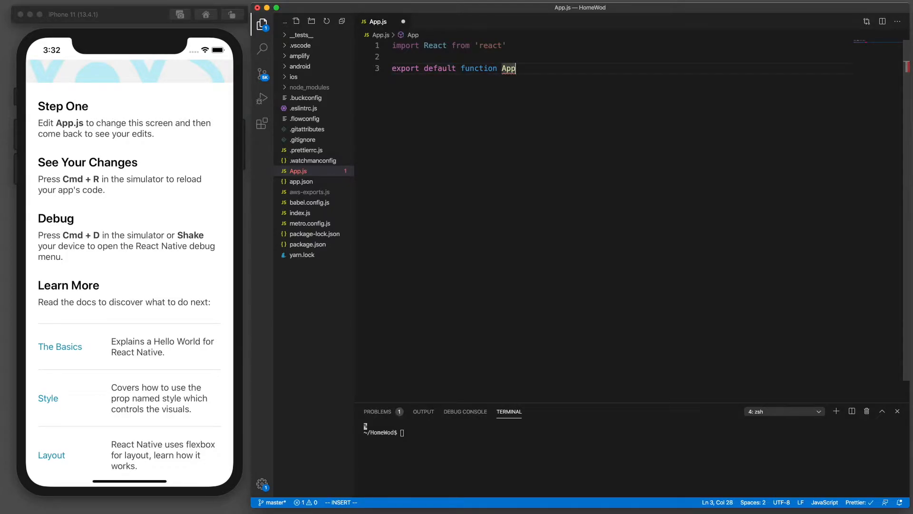
pyautogui.write('()')
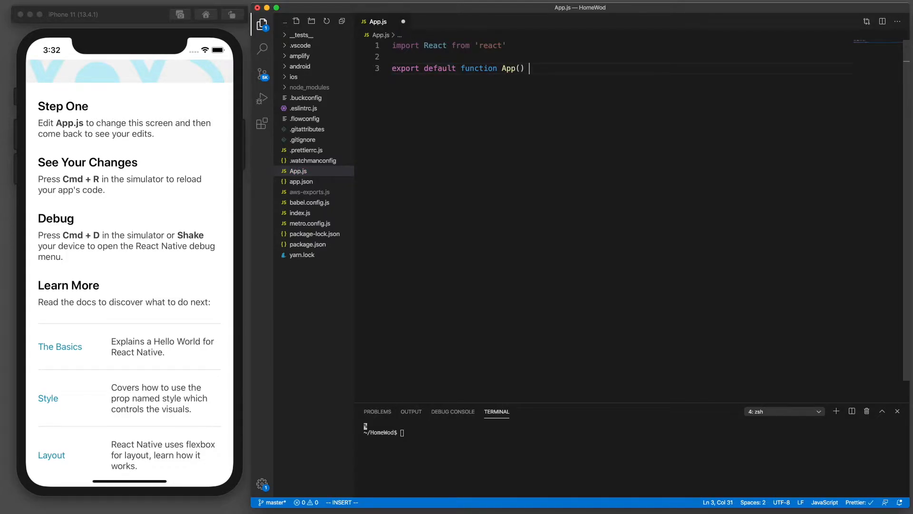
pyautogui.write('{')
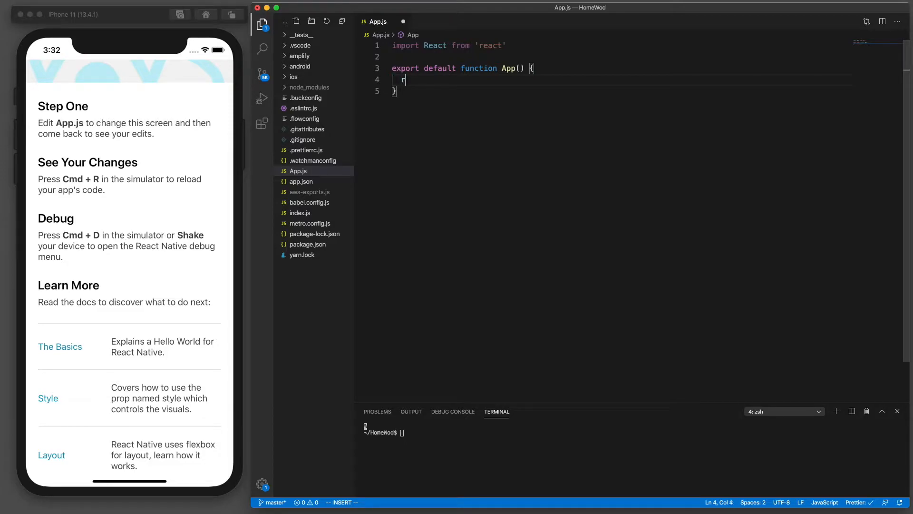
pyautogui.write('eturn (')
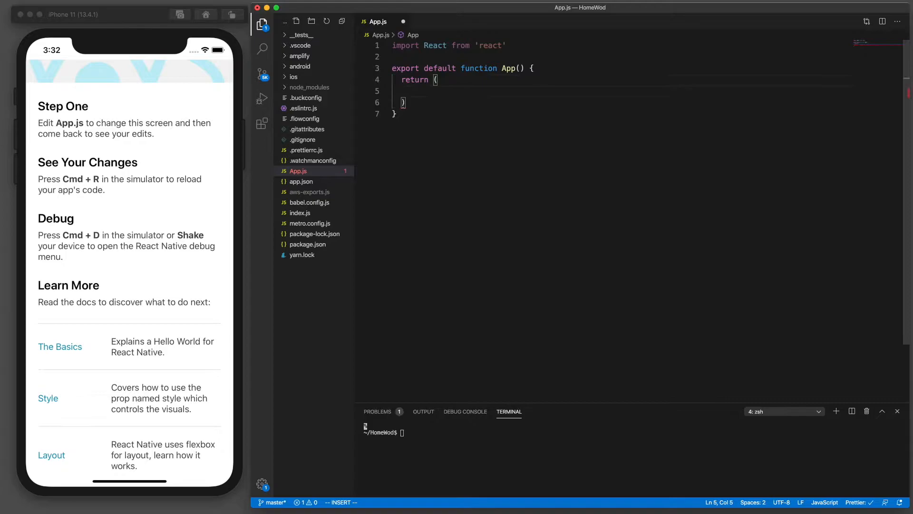
# Step: Return a <View> containing a <Text> element reading HOME
pyautogui.write('<View')
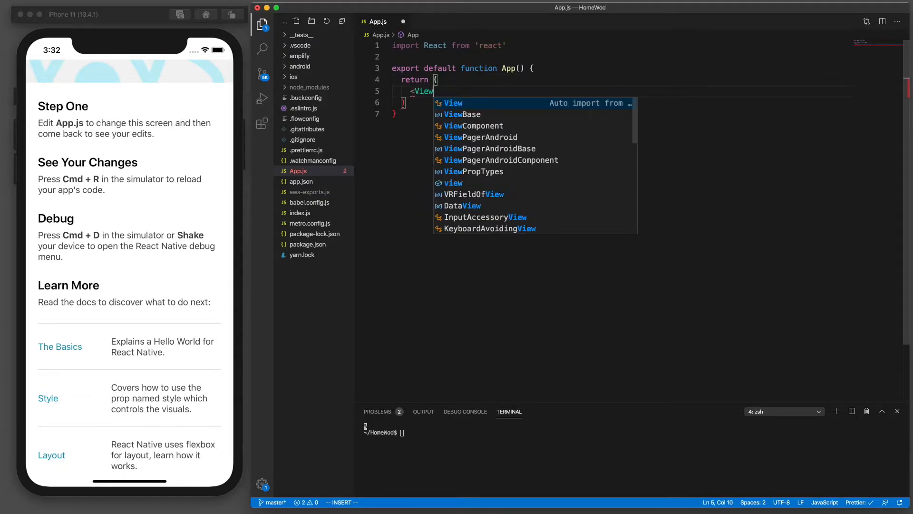
pyautogui.press('Enter')
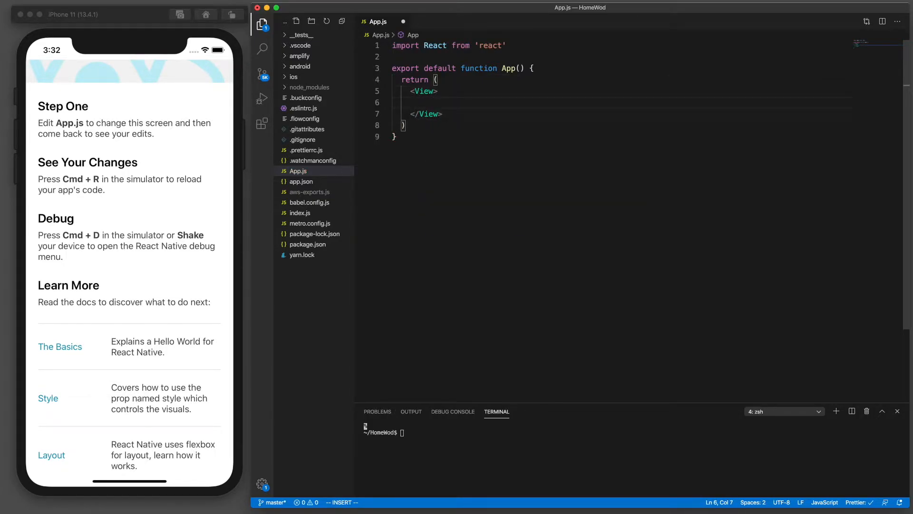
pyautogui.write('<')
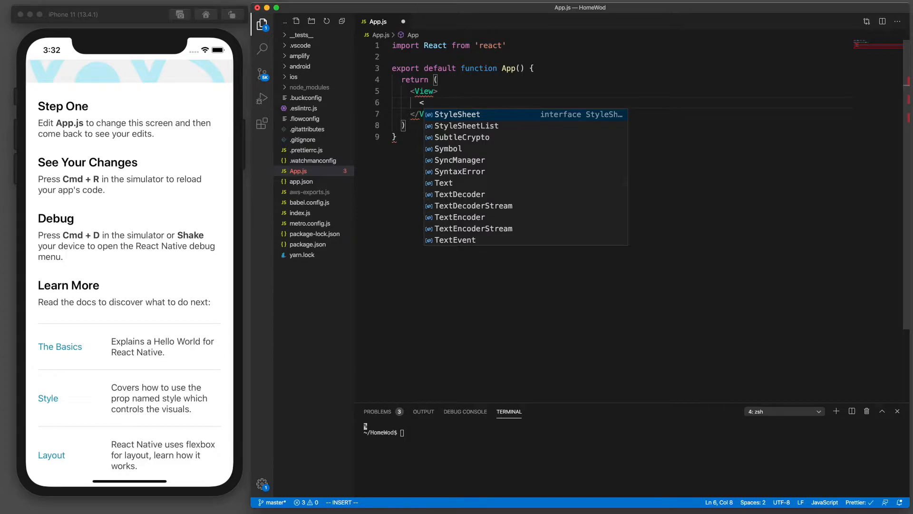
pyautogui.write('Text></Text>')
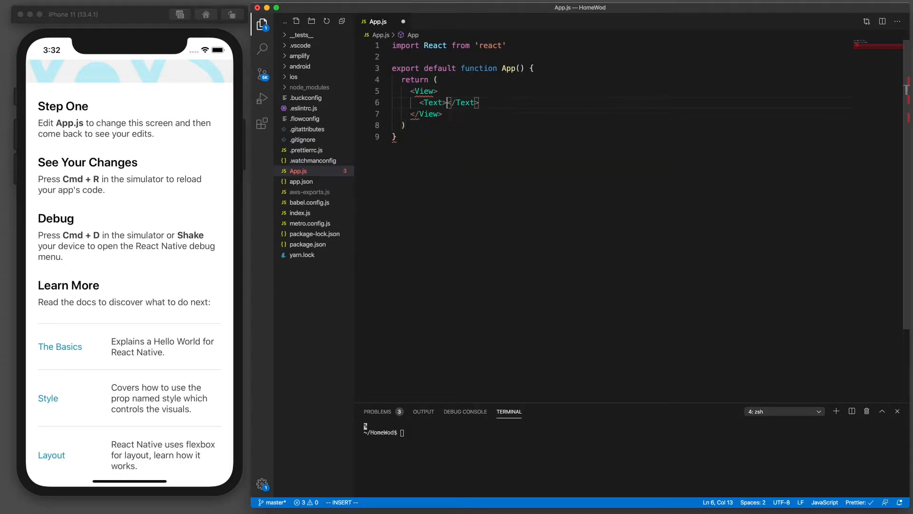
pyautogui.write('HO')
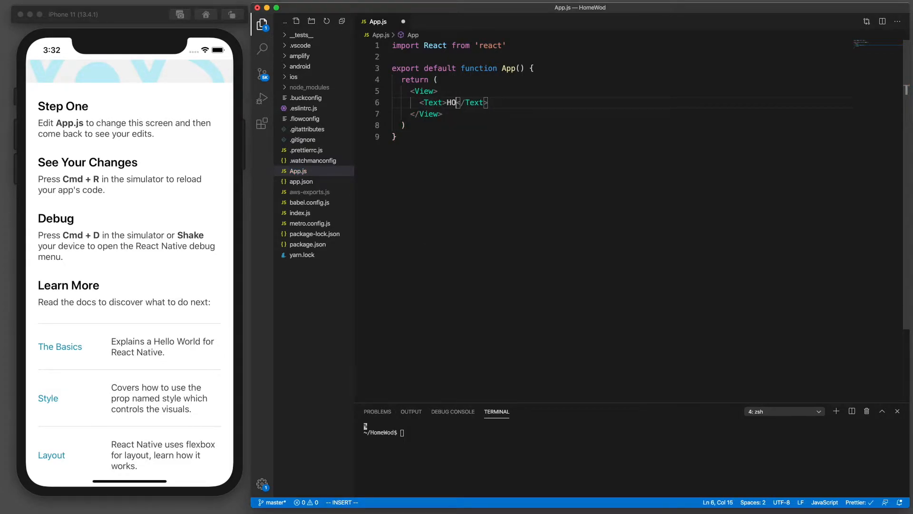
pyautogui.write('ME')
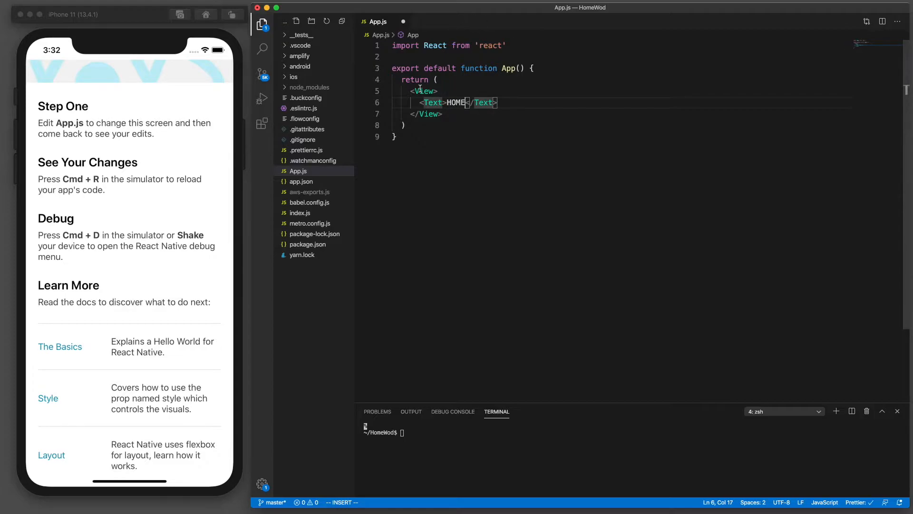
pyautogui.click(514, 45)
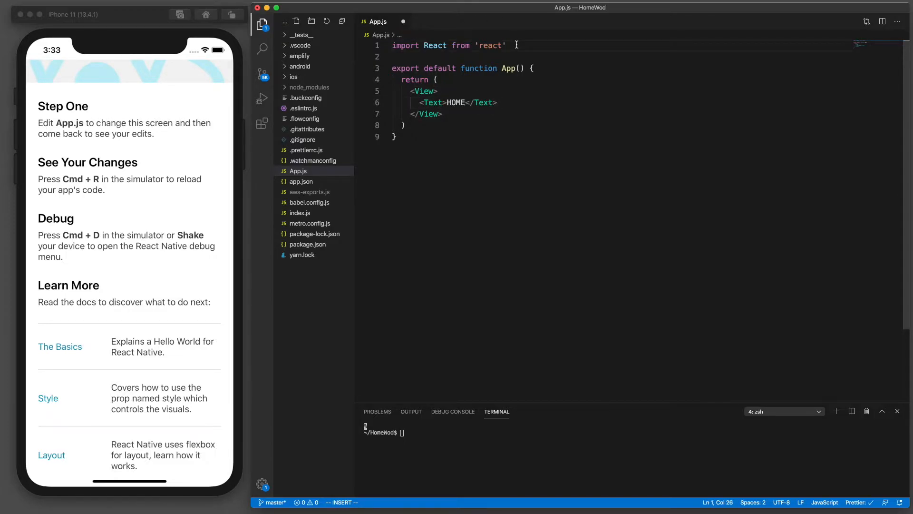
# Step: Import Text, View and StyleSheet from 'react-native' on line 2
pyautogui.write('import')
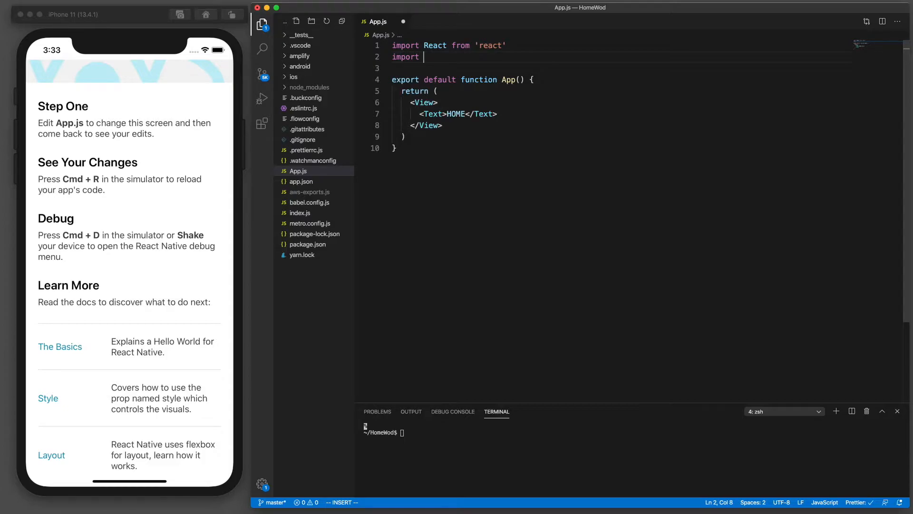
pyautogui.write('{Text, Vie')
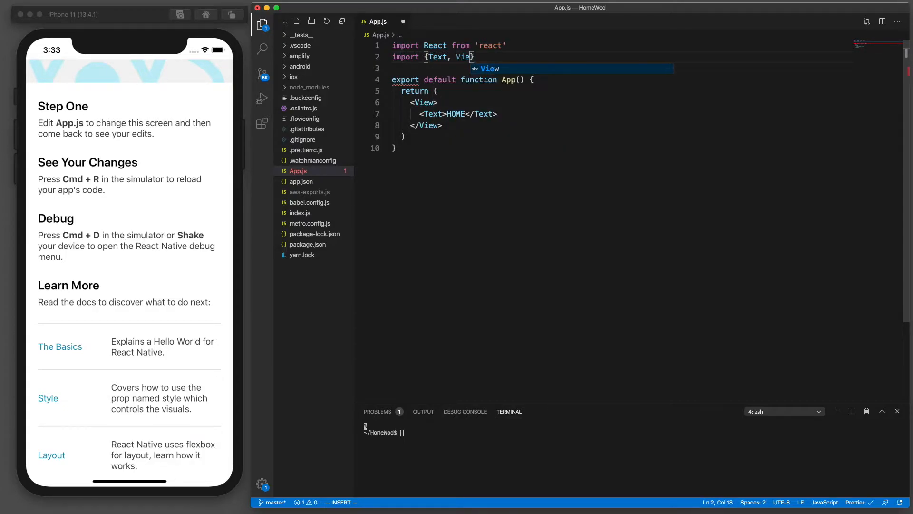
pyautogui.press('Tab')
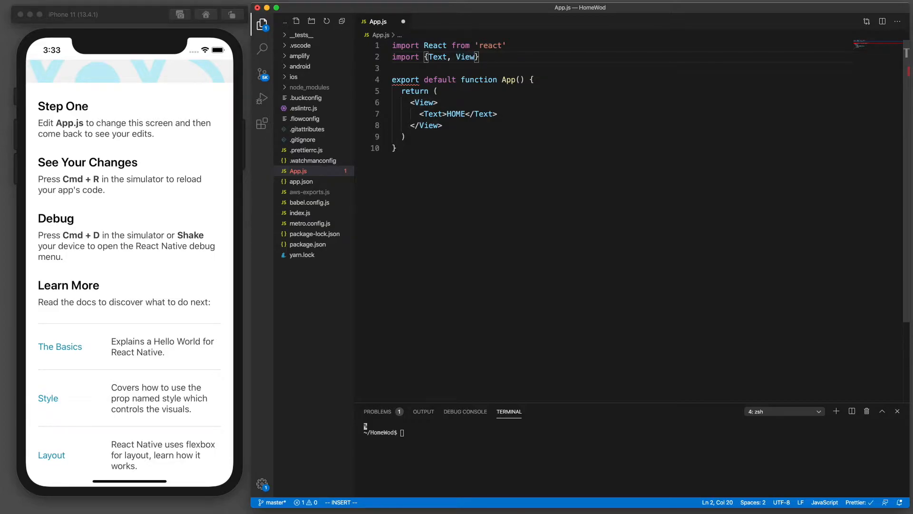
pyautogui.write("from 'react-native';")
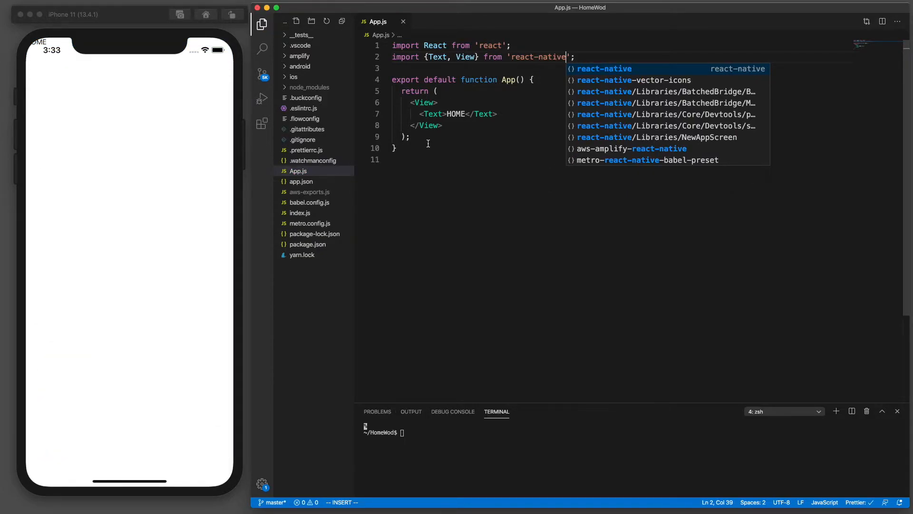
pyautogui.moveTo(44, 49)
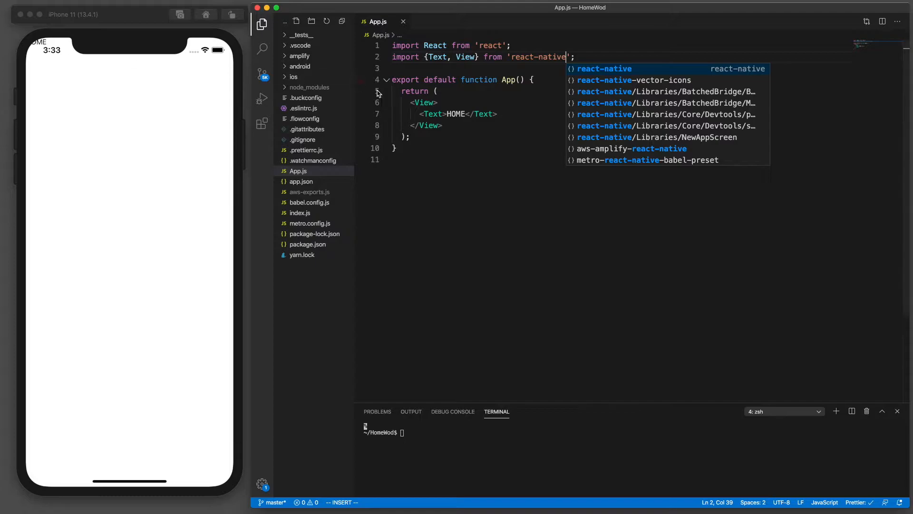
pyautogui.press('Escape')
pyautogui.write(', ')
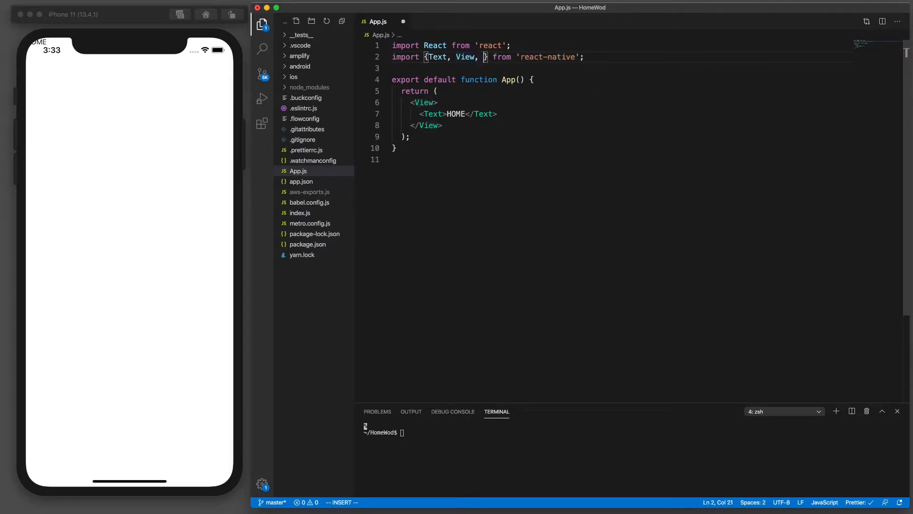
pyautogui.write('StyleSheet')
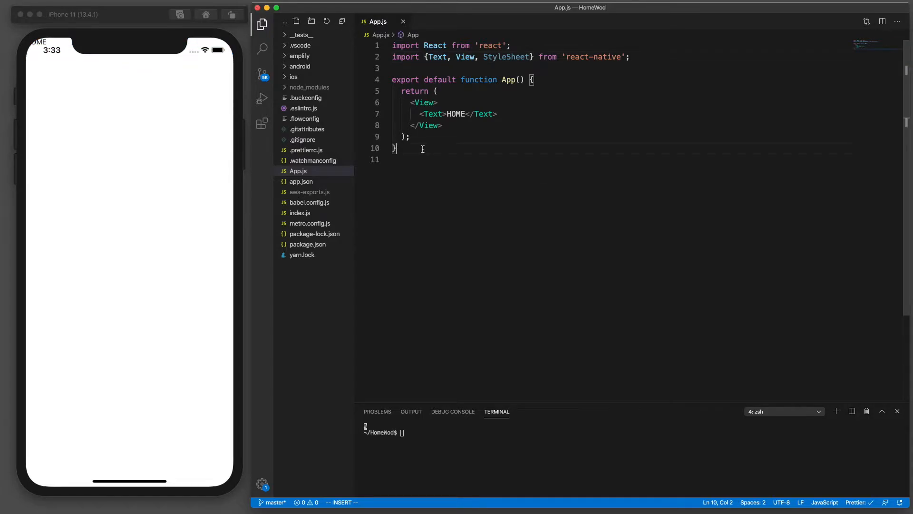
# Step: Below App, declare const styles = StyleSheet.create()
pyautogui.press('Enter')
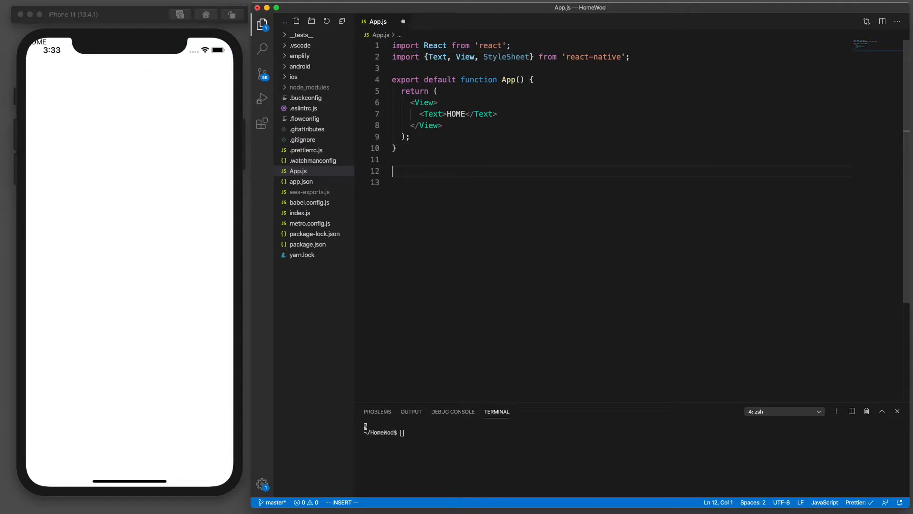
pyautogui.write('const styl')
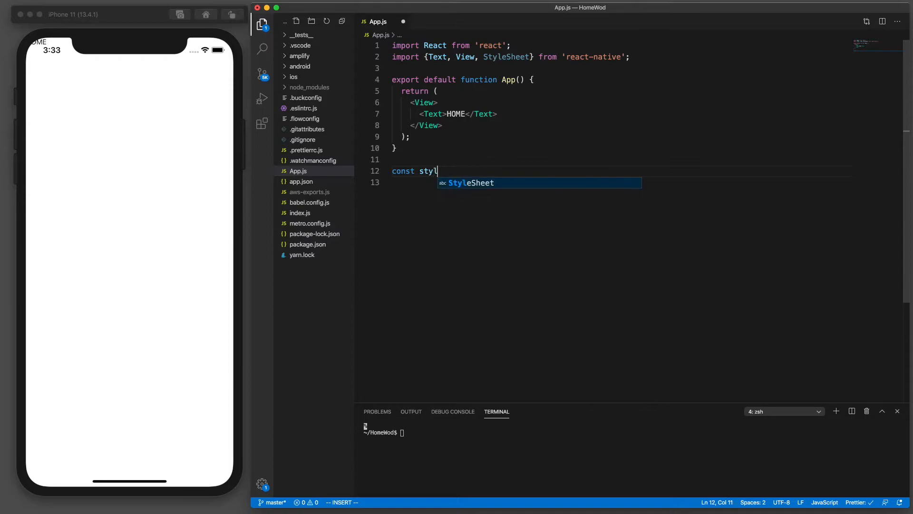
pyautogui.write('es = s')
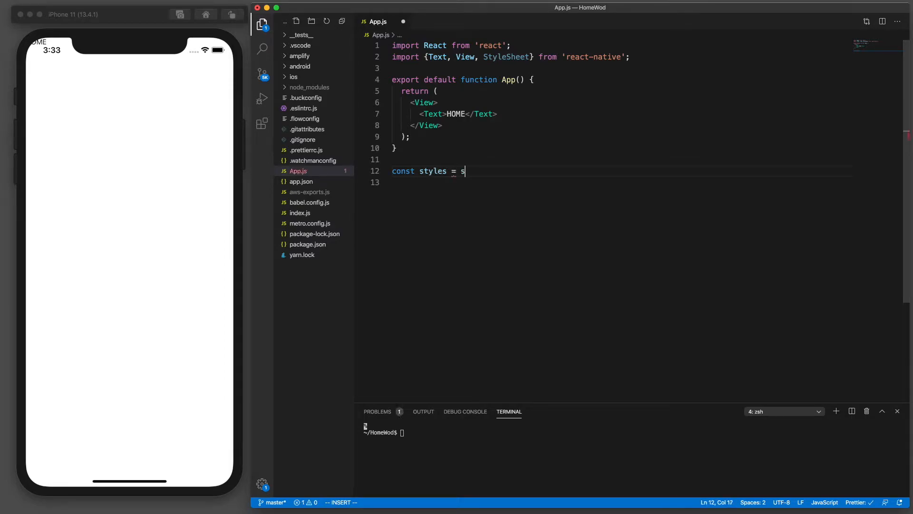
pyautogui.write('tyleSheet')
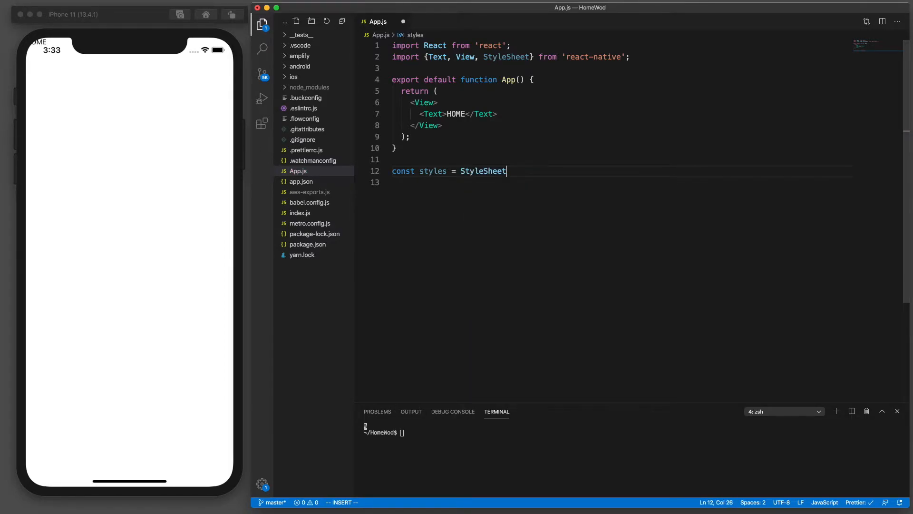
pyautogui.write('.create')
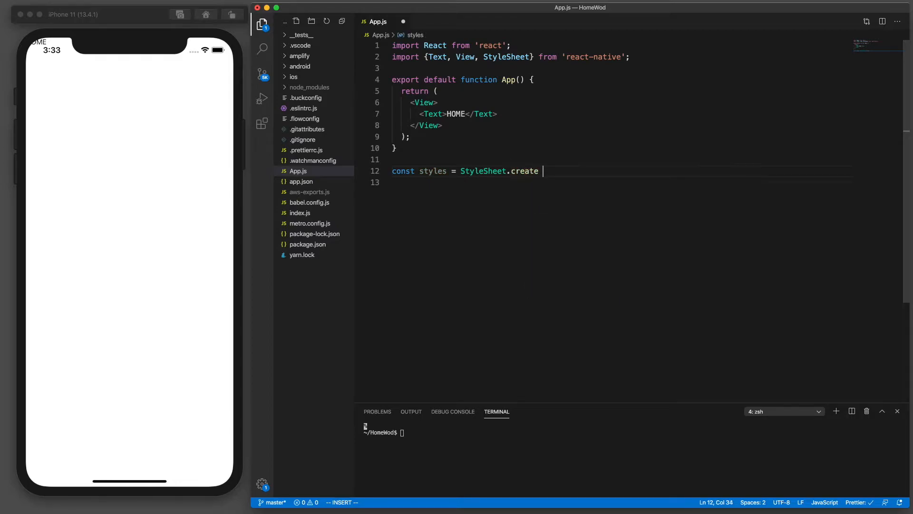
pyautogui.write('()')
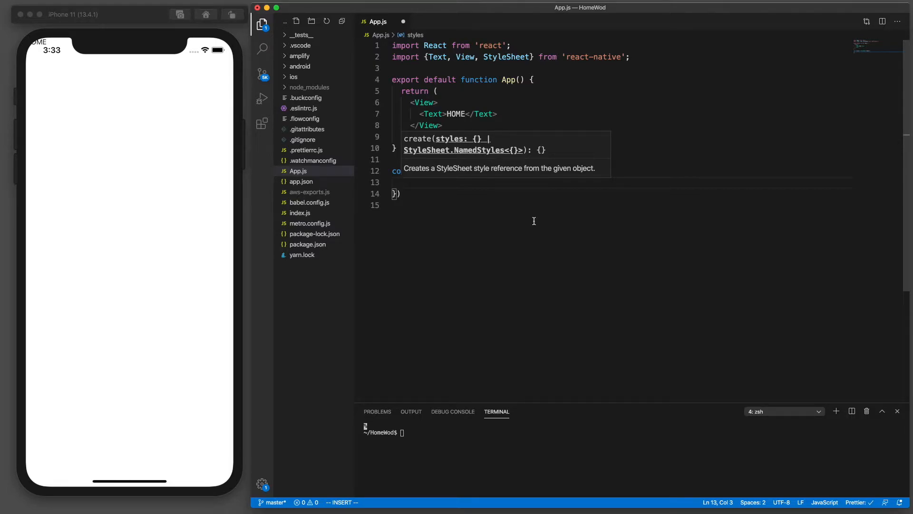
# Step: Define a container style with flex 1, justifyContent and alignItems 'center', and save
pyautogui.write('container')
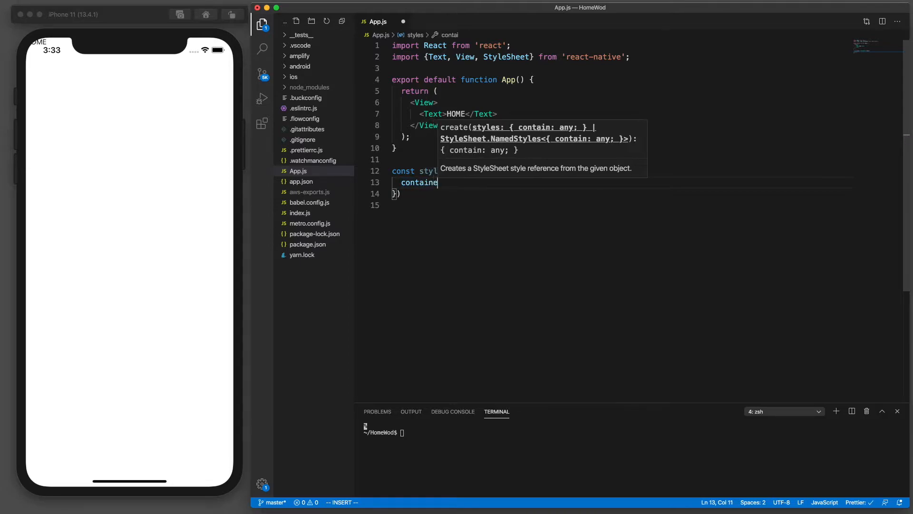
pyautogui.write('r:')
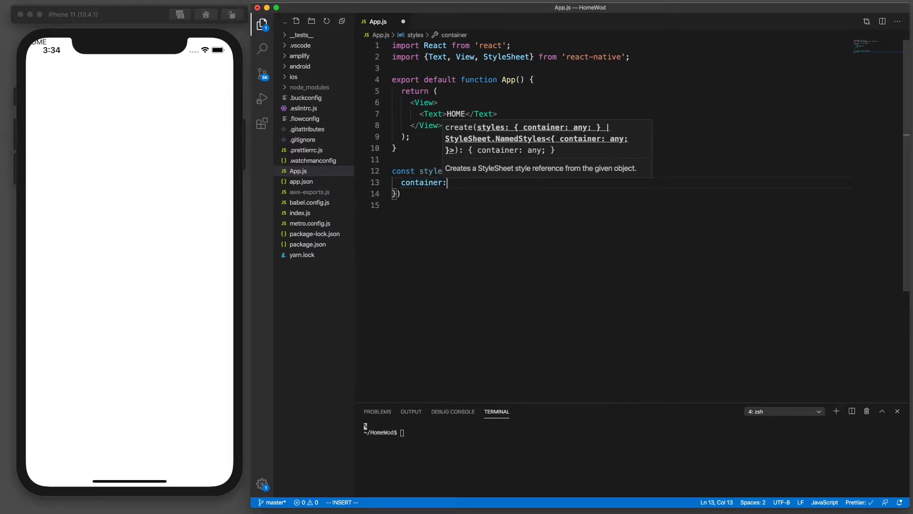
pyautogui.write('{}')
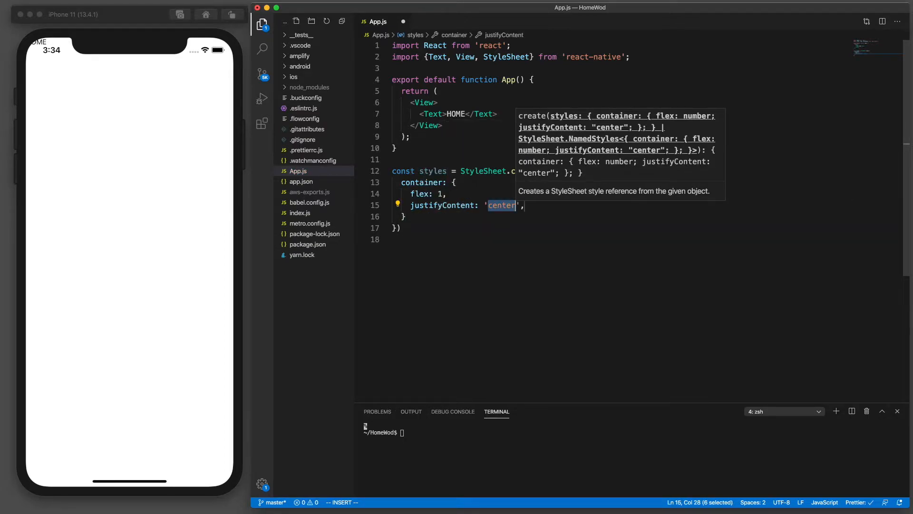
pyautogui.click(529, 206)
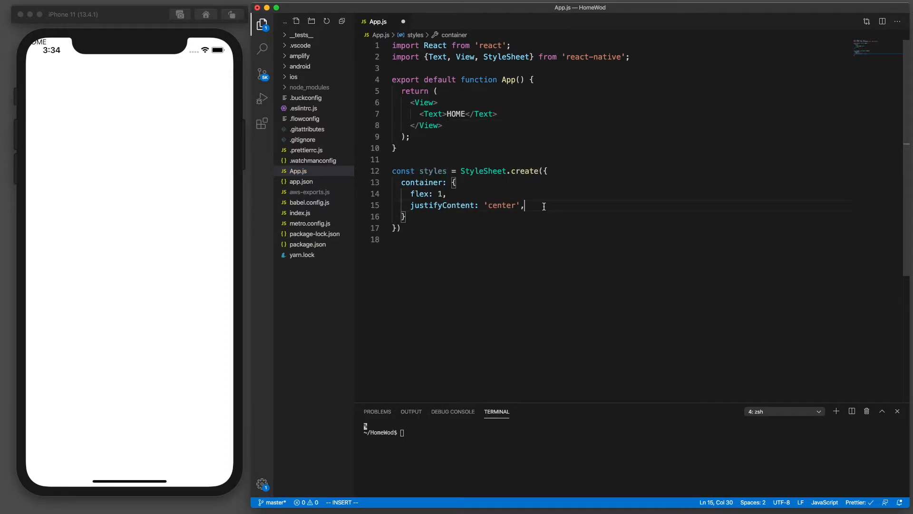
pyautogui.press('Enter')
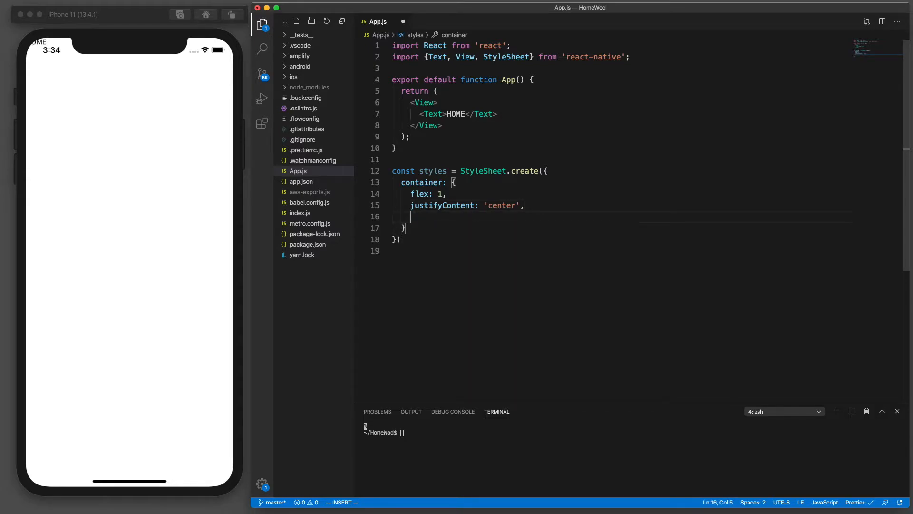
pyautogui.write("alignItems: 'center")
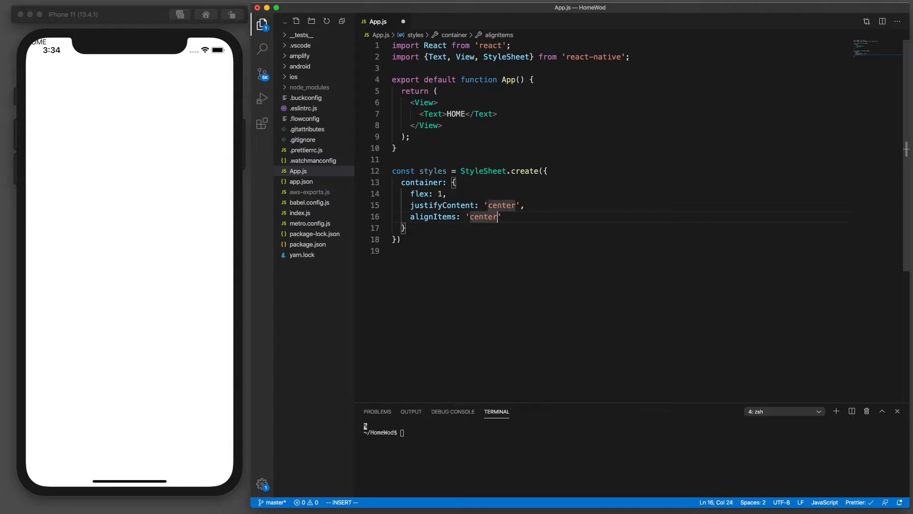
pyautogui.press('cmd+s')
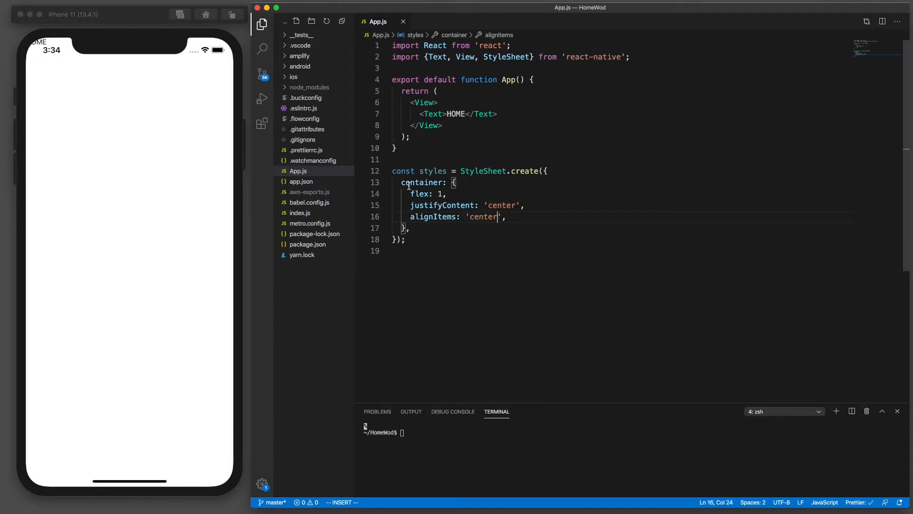
# Step: Give the opening <View> tag style={styles.container} so HOME centers in the simulator
pyautogui.doubleClick(420, 182)
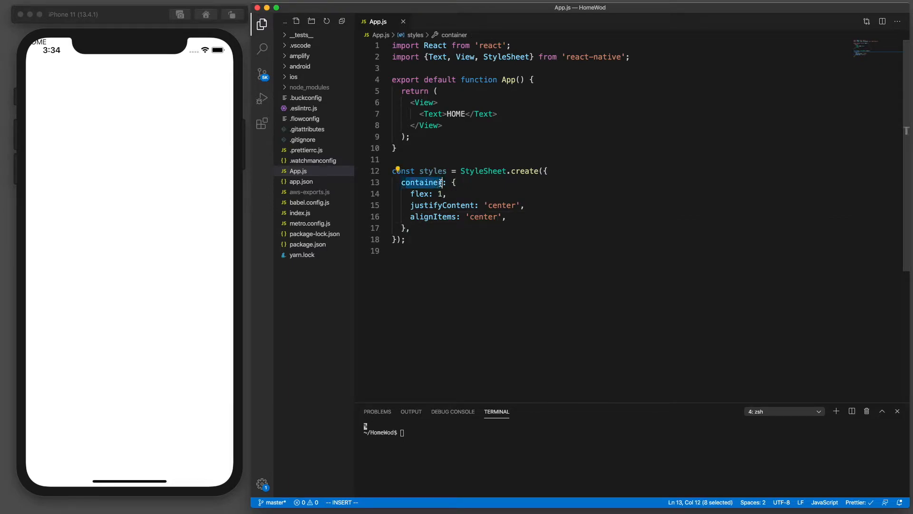
pyautogui.click(424, 103)
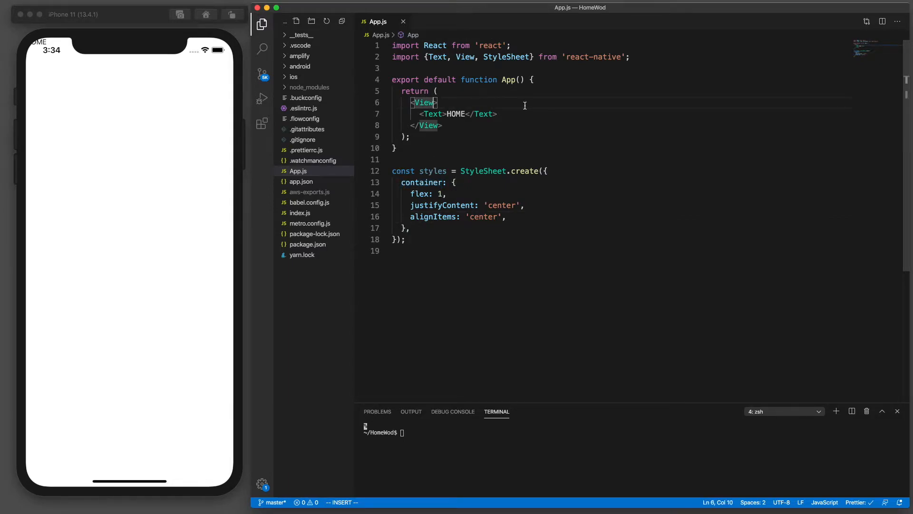
pyautogui.write('" "')
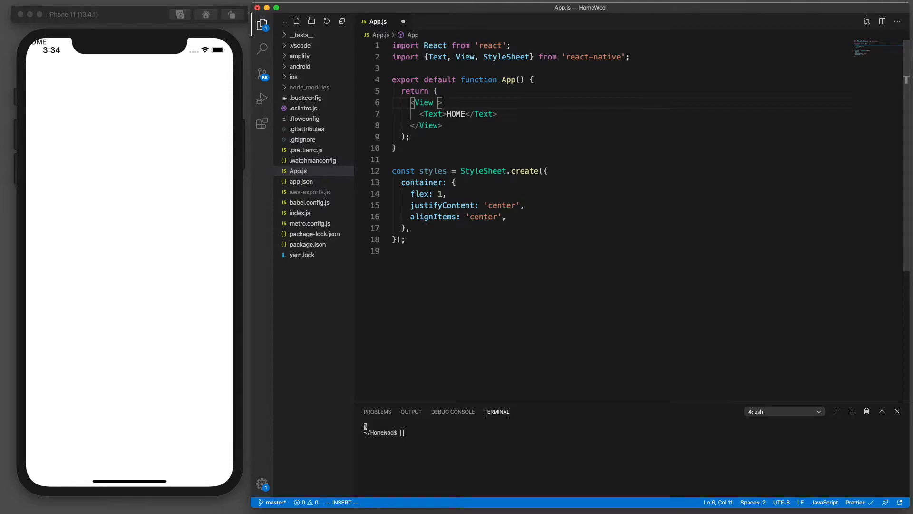
pyautogui.write('s')
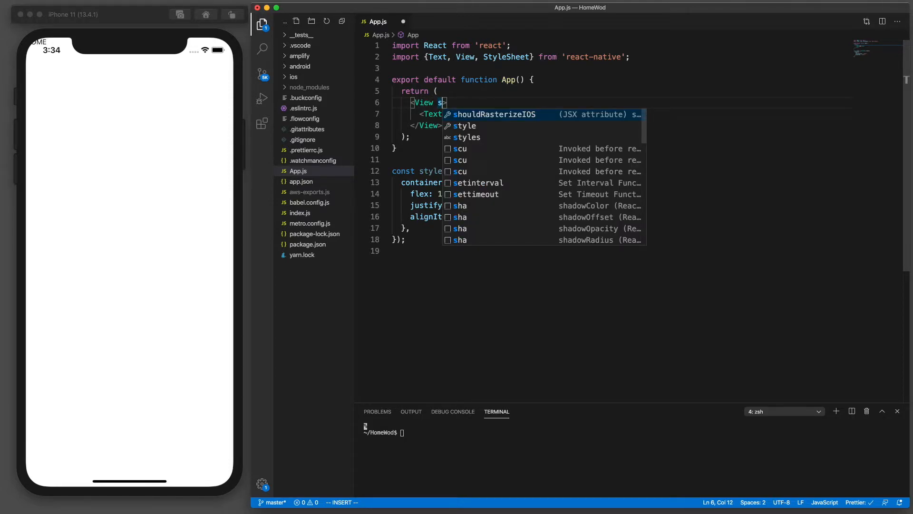
pyautogui.write('tyle')
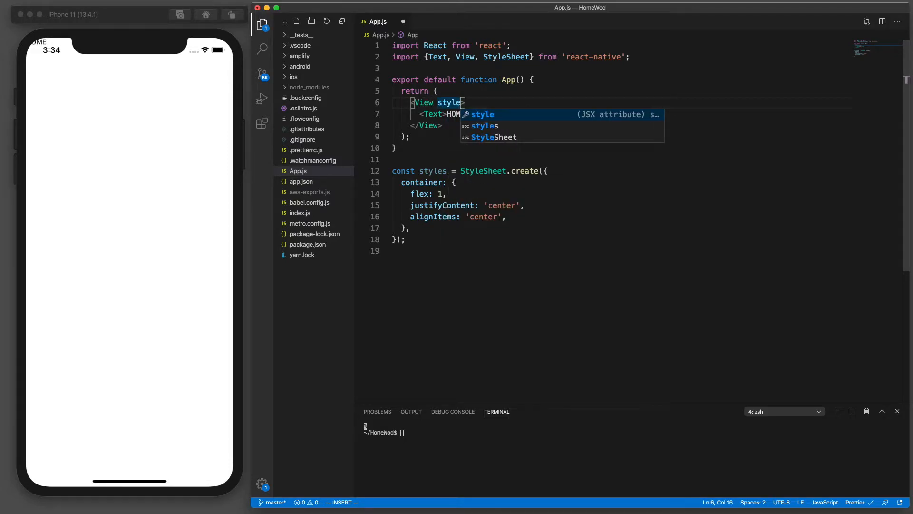
pyautogui.write('={}')
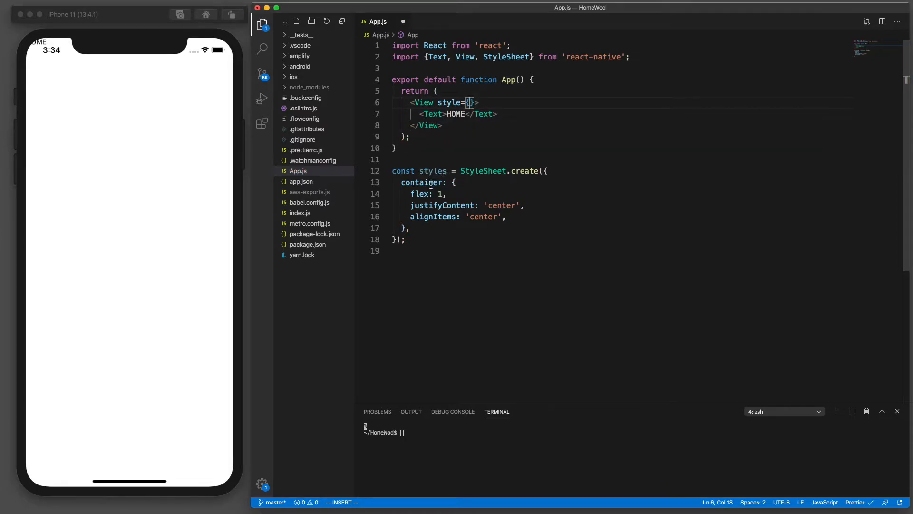
pyautogui.write('styles.container')
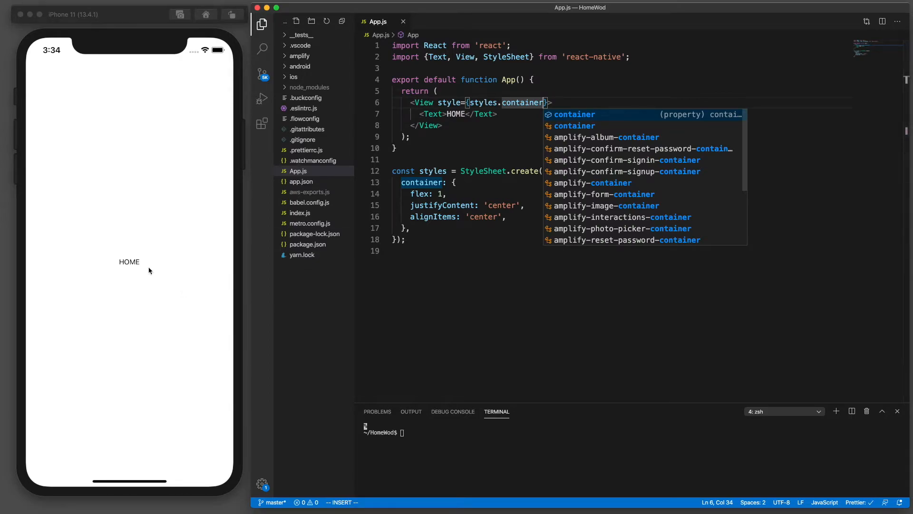
pyautogui.moveTo(133, 270)
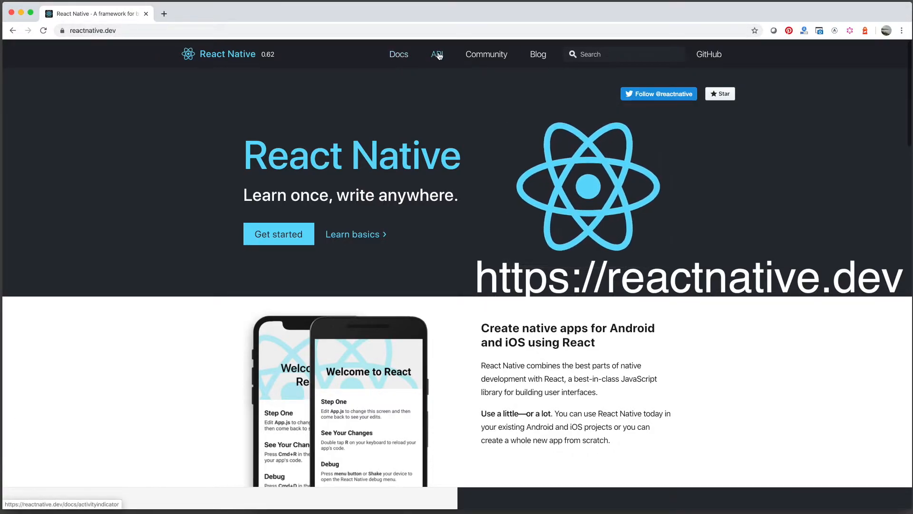
# Step: Browse the React Native docs through Core Components and Text to the View component page
pyautogui.click(436, 54)
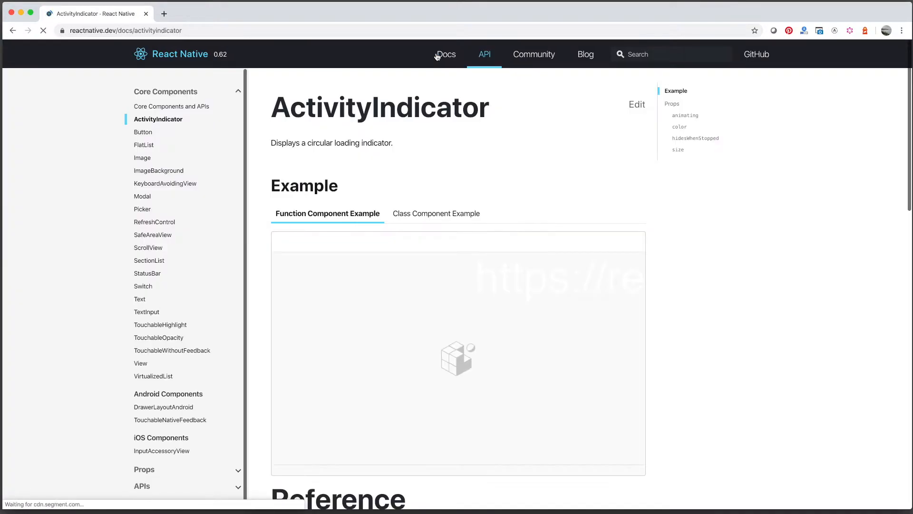
pyautogui.click(446, 55)
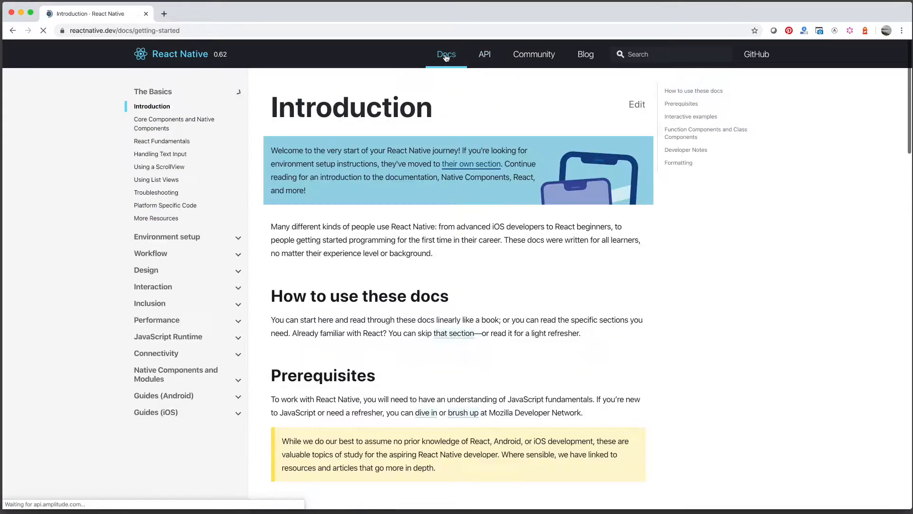
pyautogui.click(484, 53)
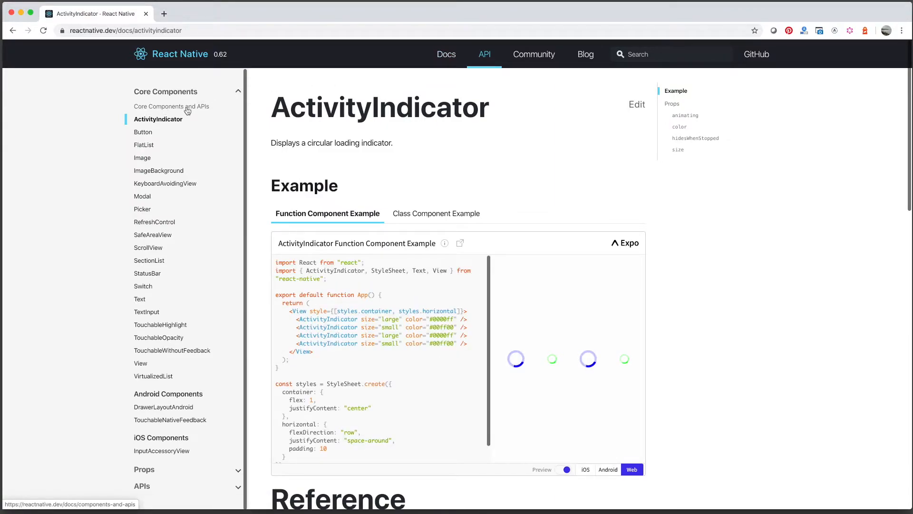
pyautogui.click(172, 107)
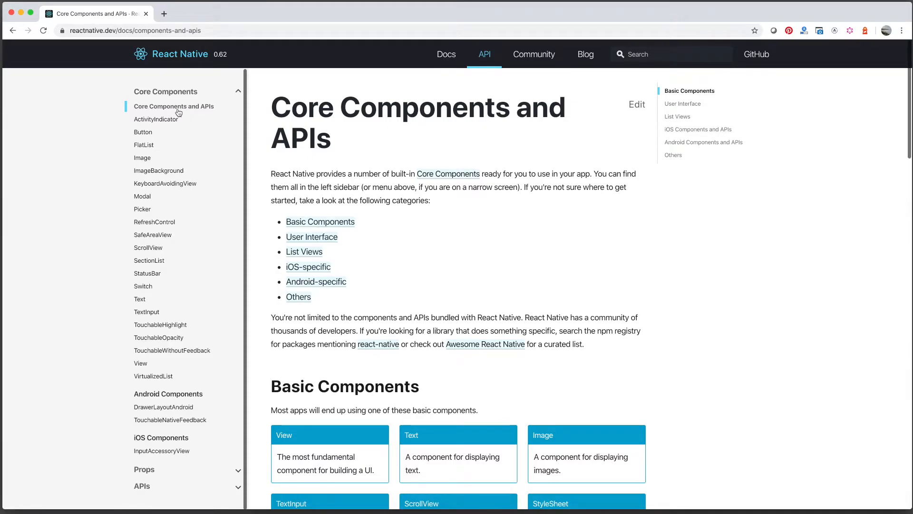
pyautogui.moveTo(139, 309)
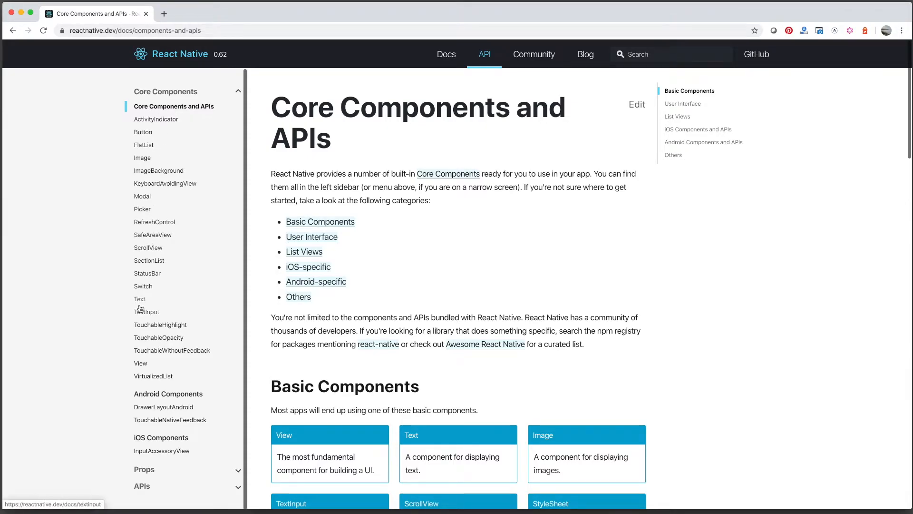
pyautogui.click(140, 299)
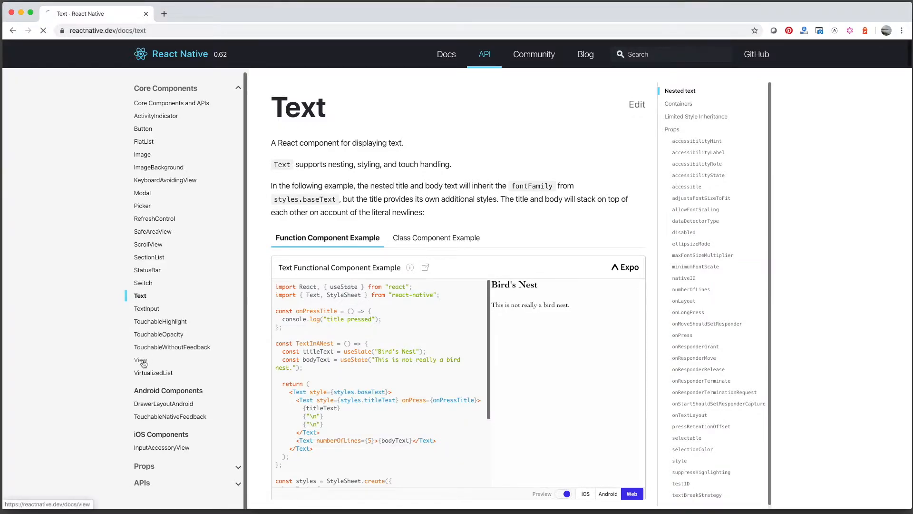
pyautogui.click(140, 360)
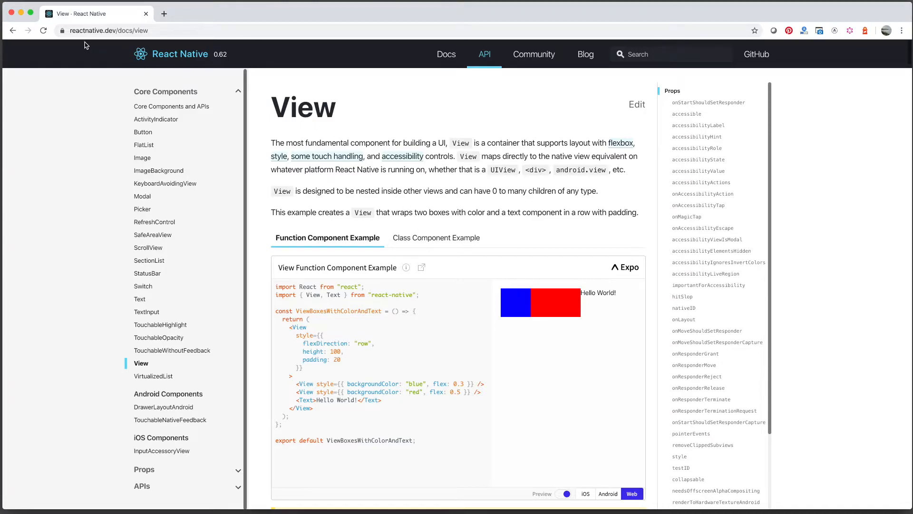
pyautogui.moveTo(393, 111)
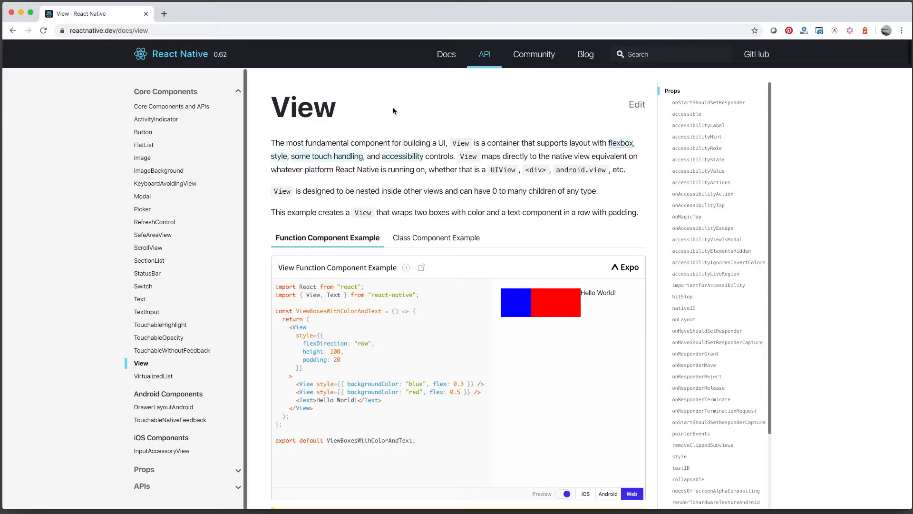
pyautogui.moveTo(274, 152)
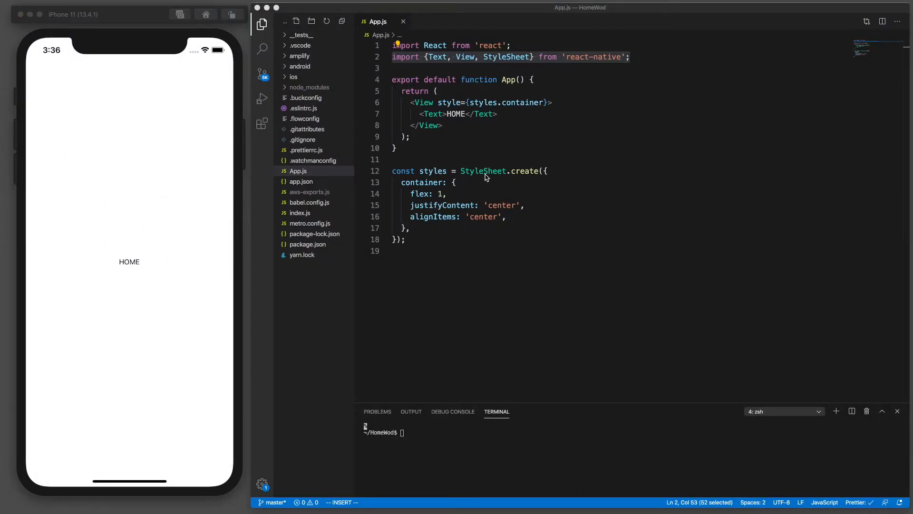
pyautogui.moveTo(174, 223)
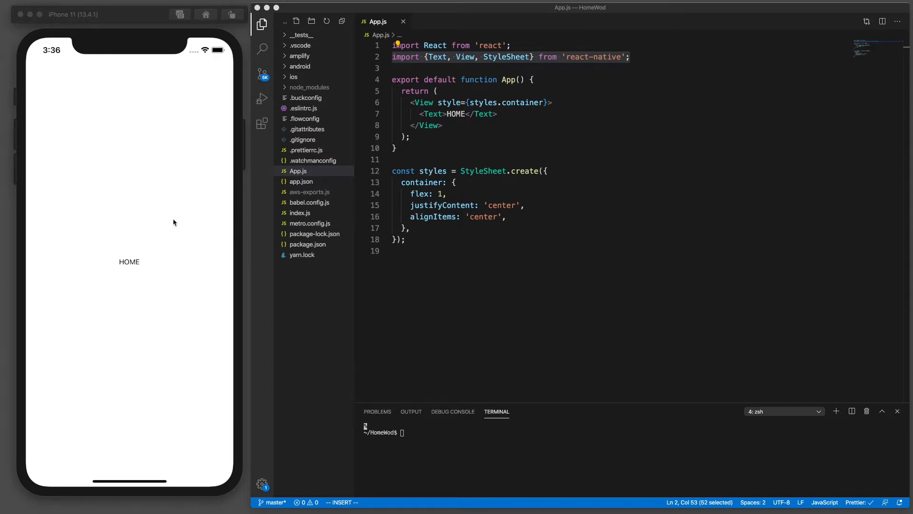
pyautogui.moveTo(163, 294)
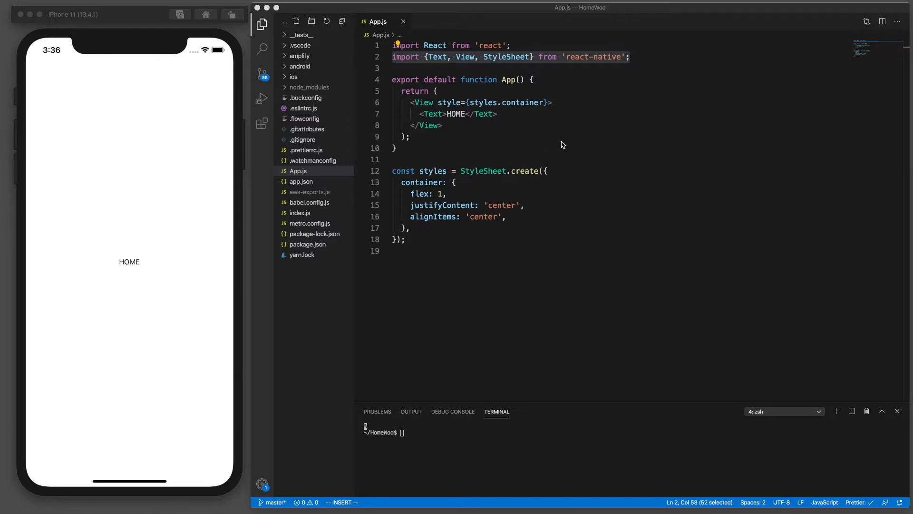
# Step: Add a blank line after the react-native import in App.js
pyautogui.click(641, 57)
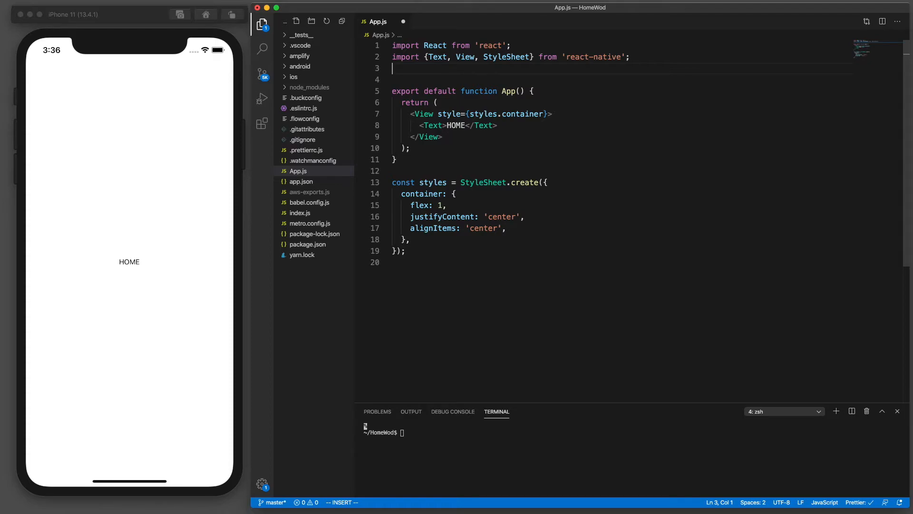
# Step: Import Amplify from 'aws-amplify' on line 3, accepting the autocomplete suggestion
pyautogui.write('import Amplify from')
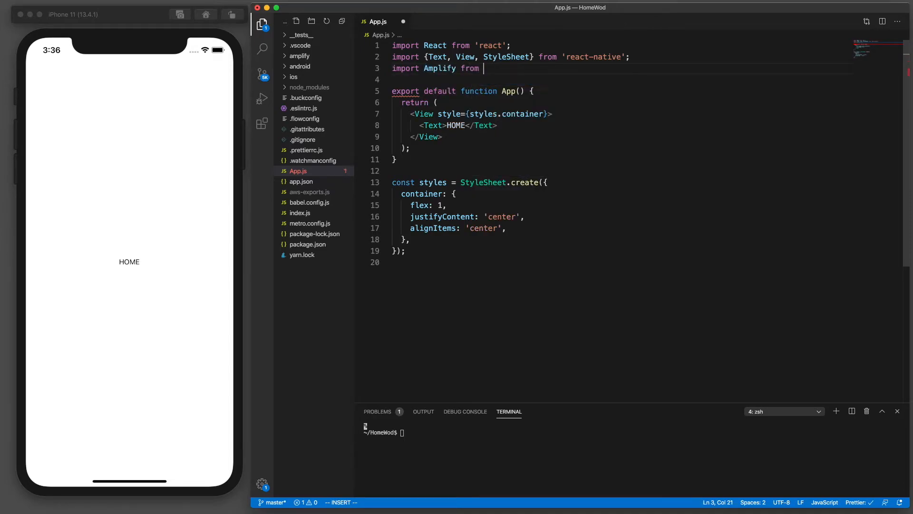
pyautogui.write("'a")
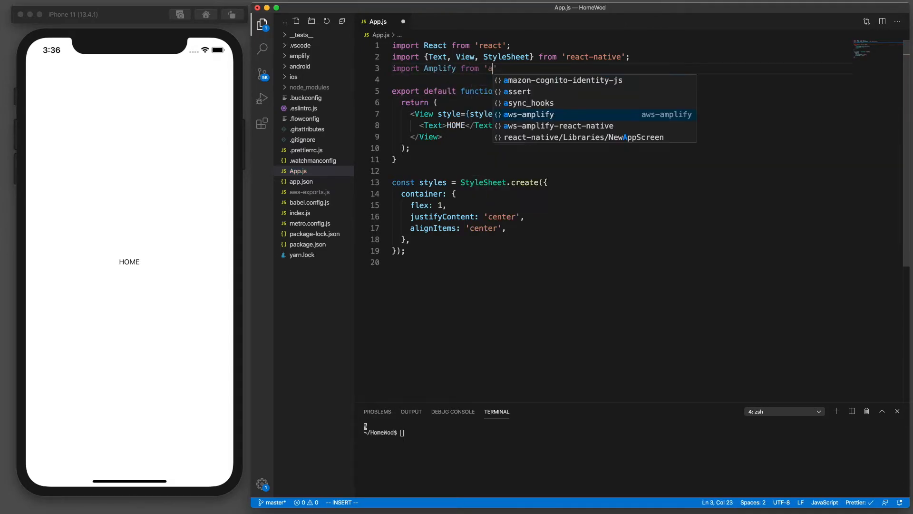
pyautogui.write('ws-amplify')
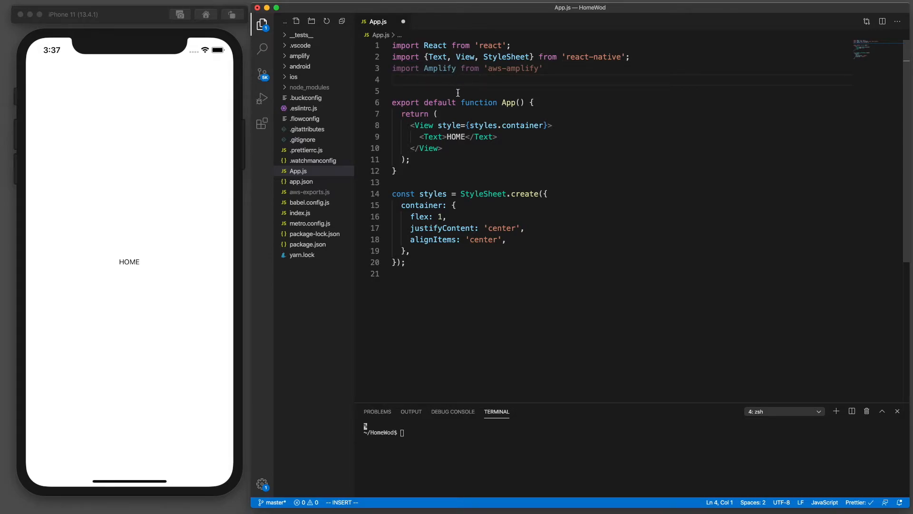
pyautogui.moveTo(309, 192)
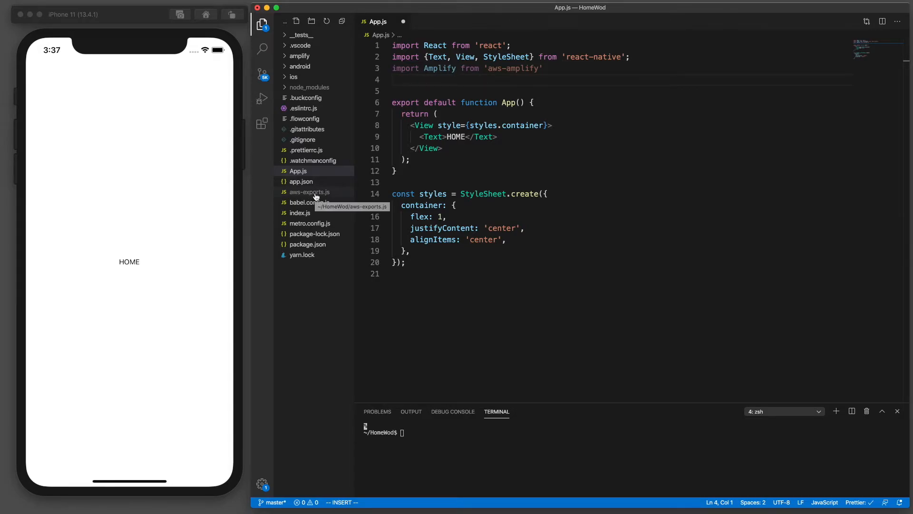
pyautogui.moveTo(312, 197)
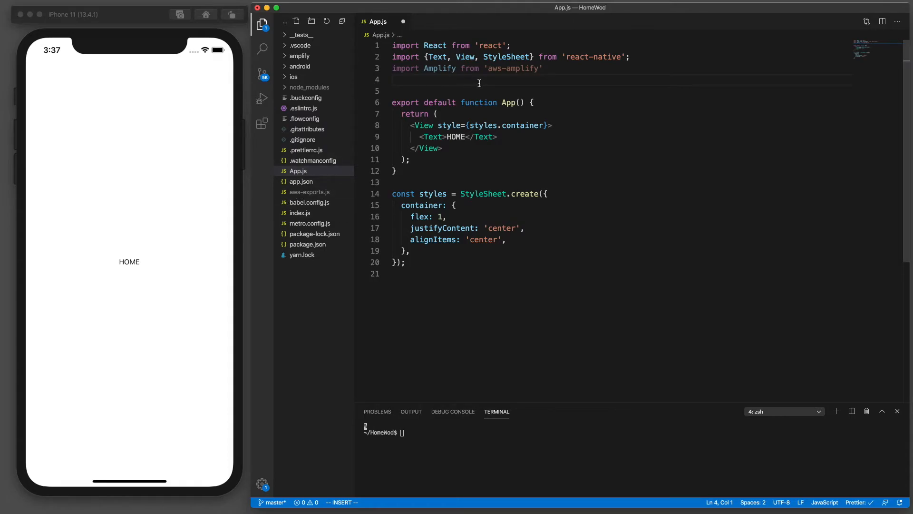
# Step: Import awsconfig from './aws-exports' on line 4 using path autocomplete
pyautogui.write('import')
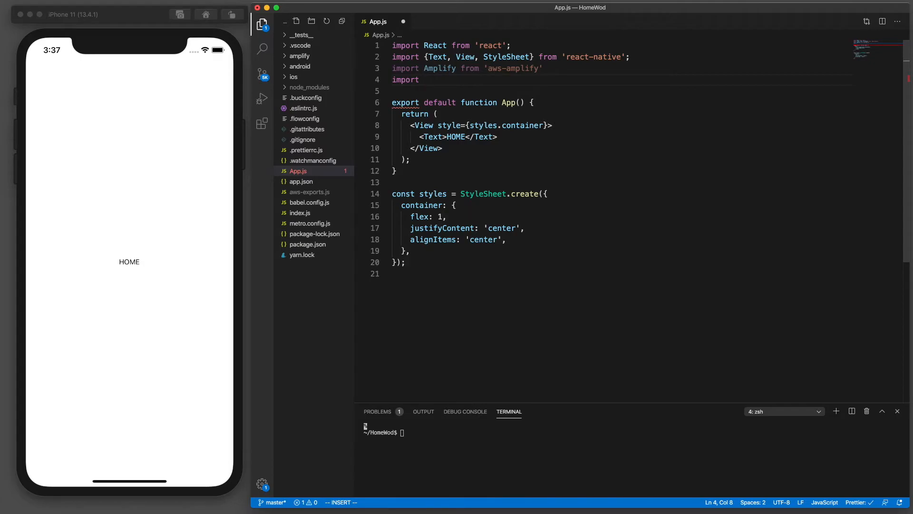
pyautogui.write('awsc')
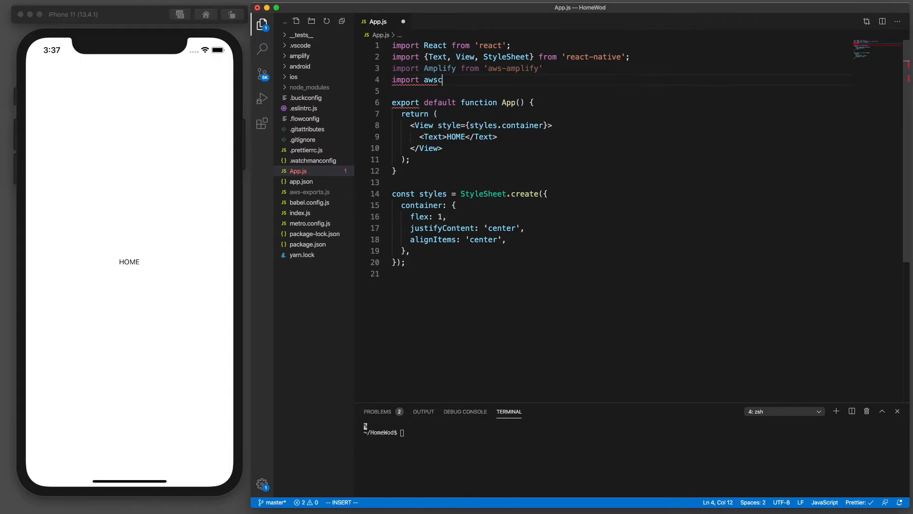
pyautogui.write("onfig from '.")
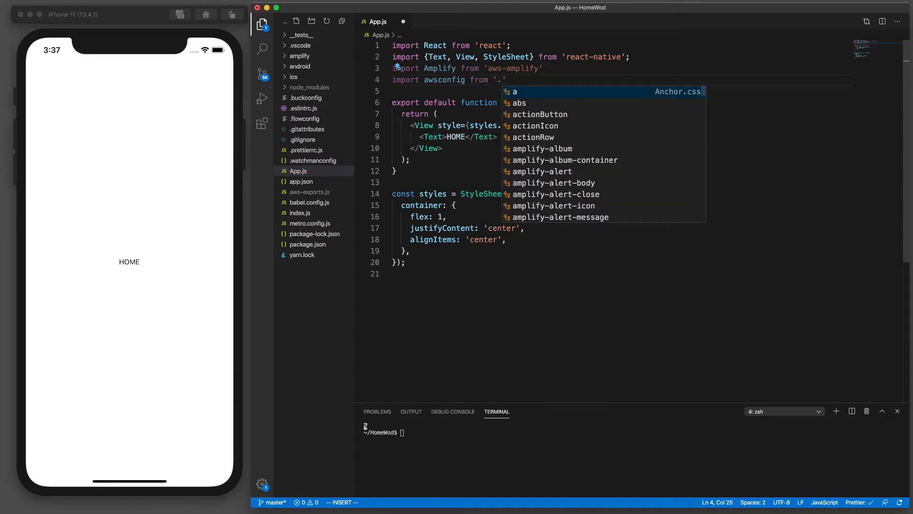
pyautogui.moveTo(298, 192)
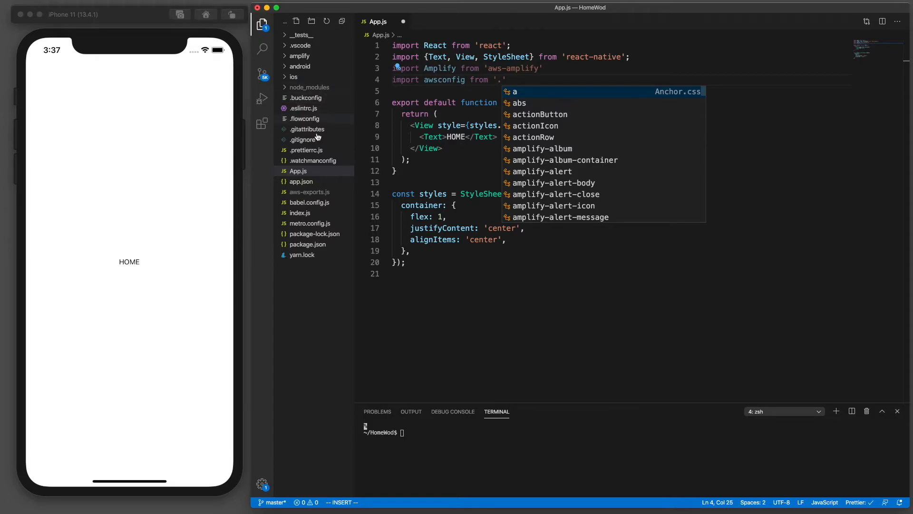
pyautogui.moveTo(320, 196)
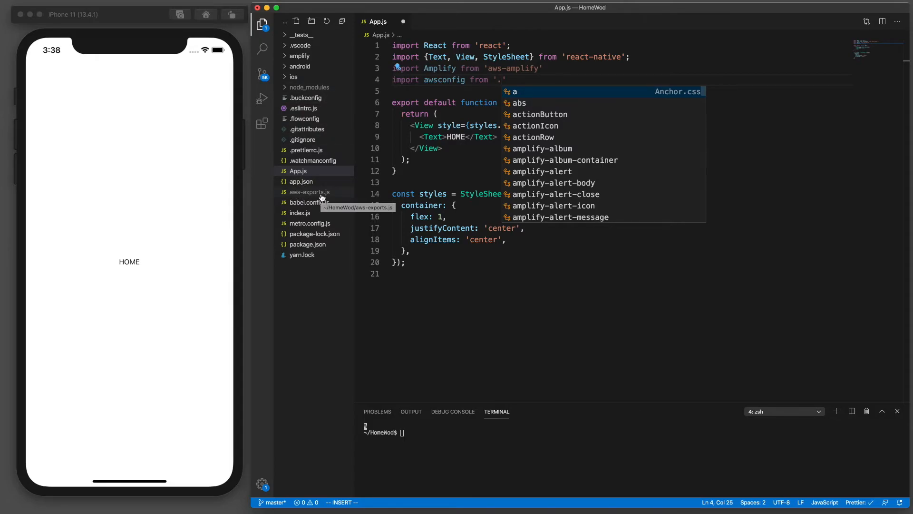
pyautogui.moveTo(508, 89)
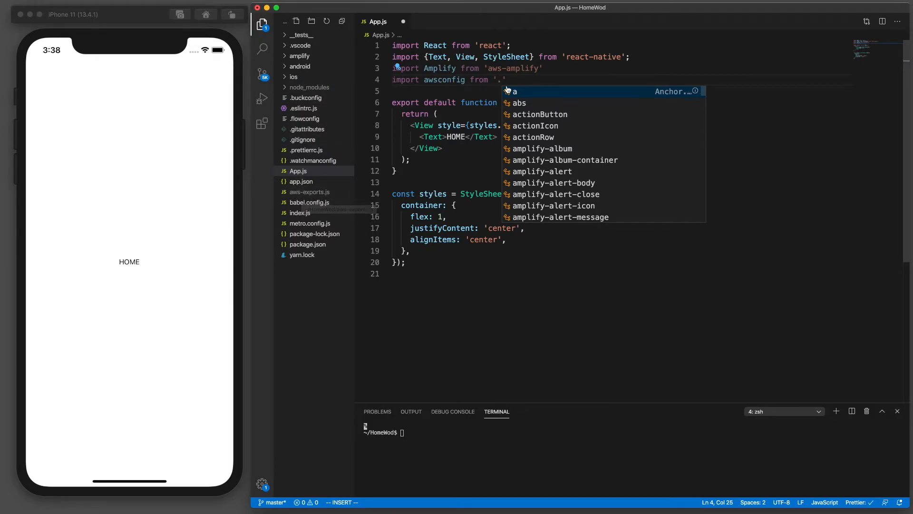
pyautogui.write('/')
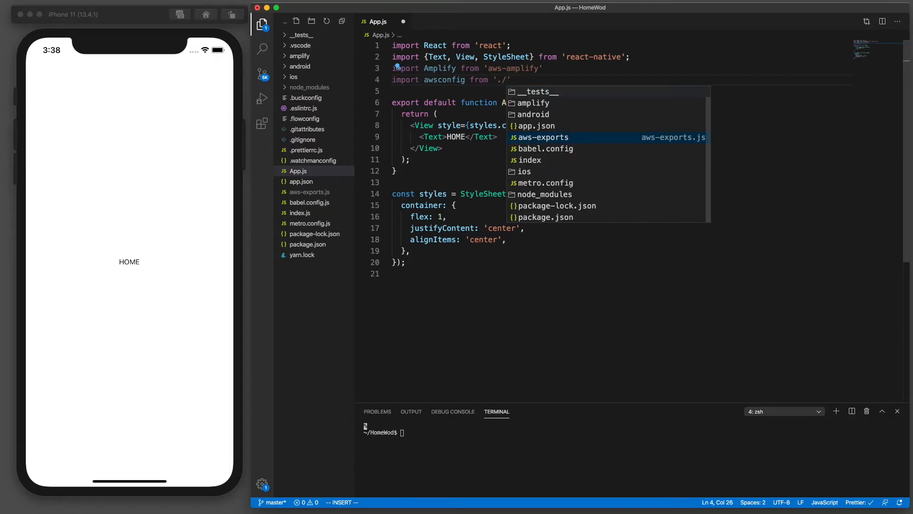
pyautogui.write('aws-exports')
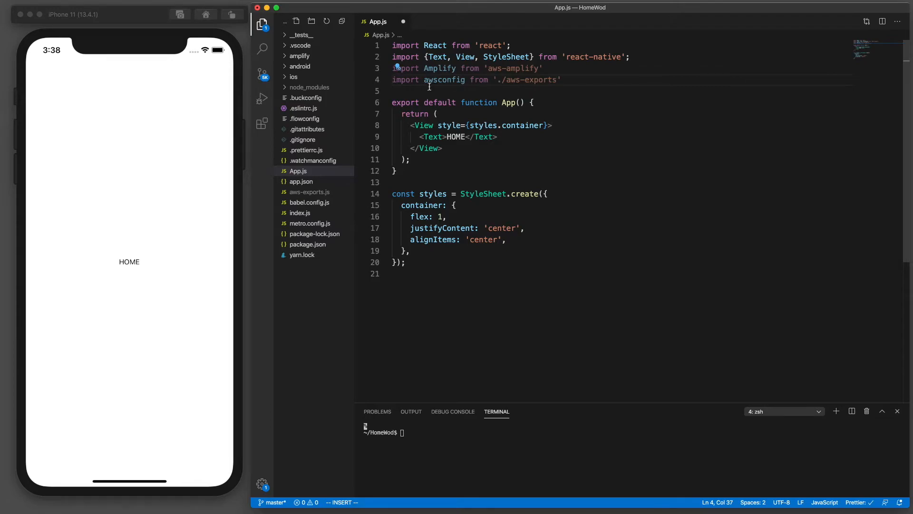
pyautogui.moveTo(320, 194)
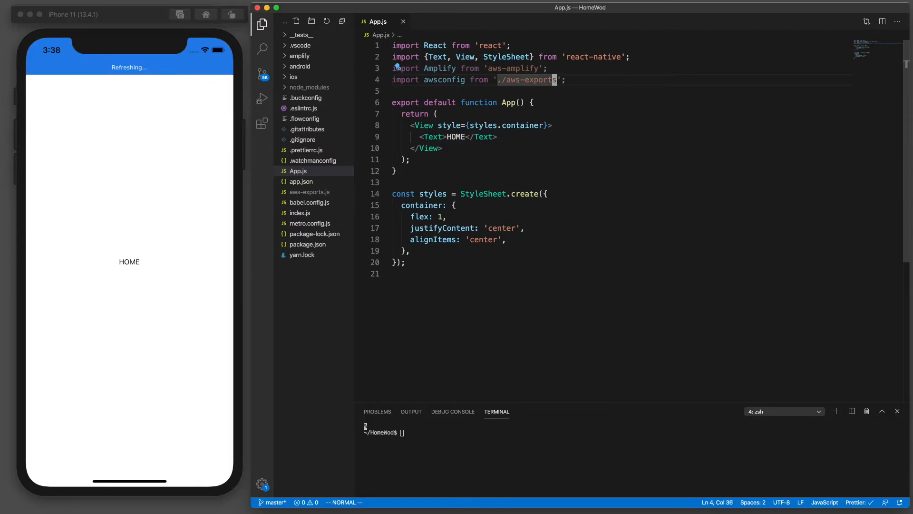
# Step: Call Amplify.configure(awsconfig) above App and dismiss the simulator's yellow warnings
pyautogui.write('Amplify')
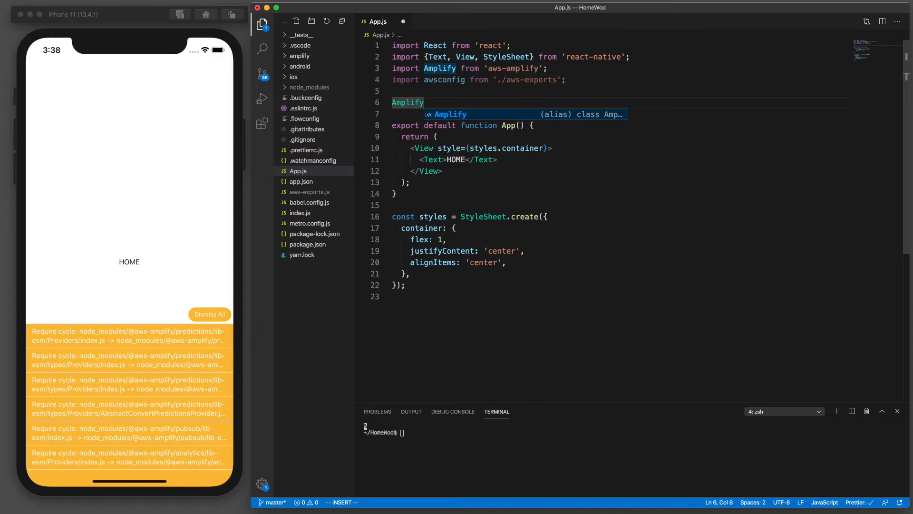
pyautogui.write('.conf')
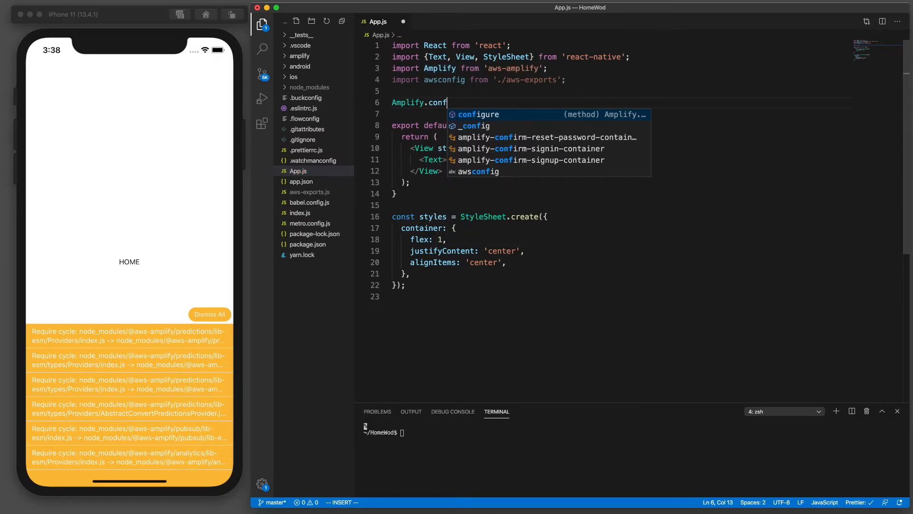
pyautogui.press('Tab')
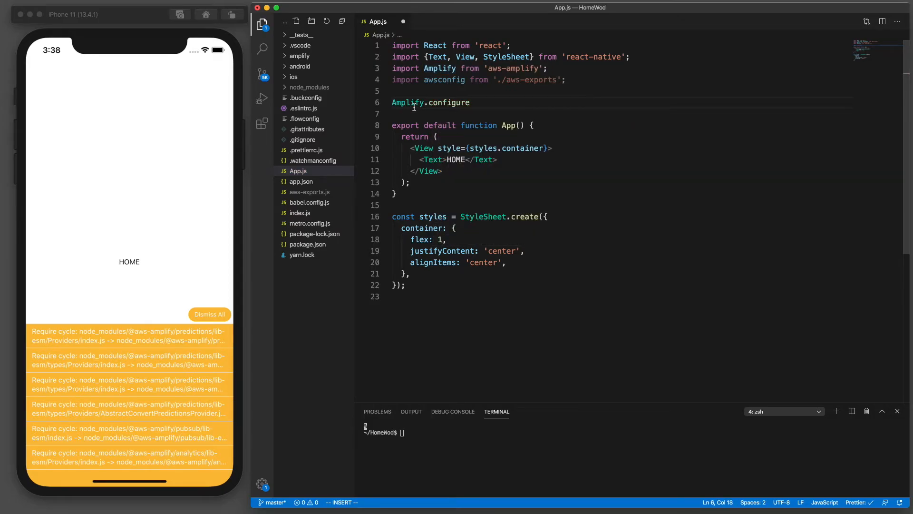
pyautogui.write('()')
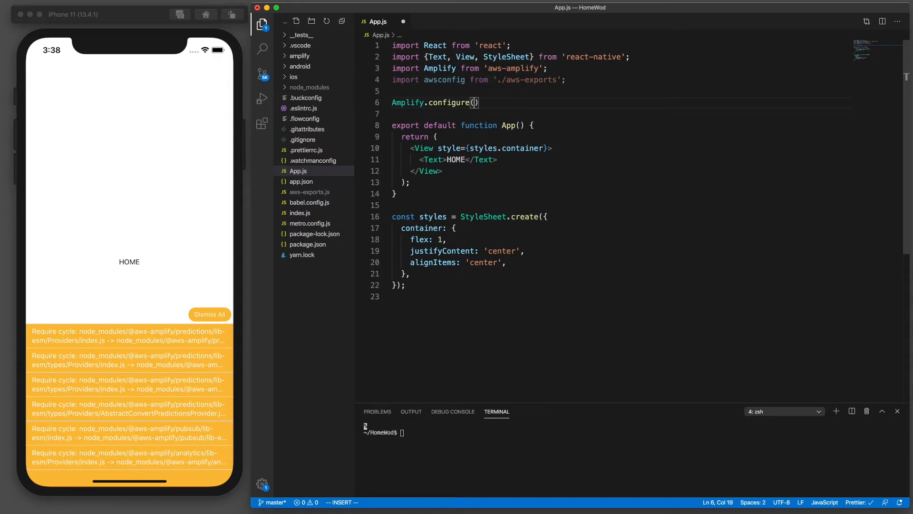
pyautogui.write('awsconfig')
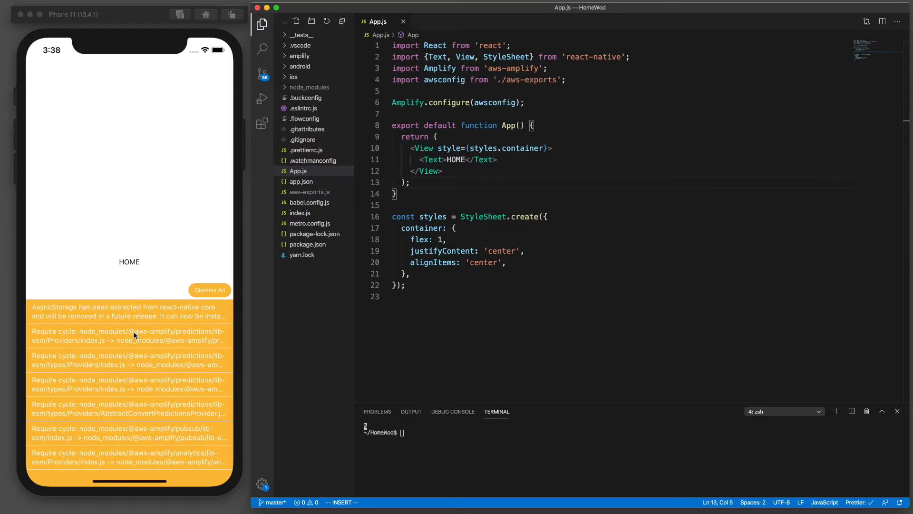
pyautogui.moveTo(155, 394)
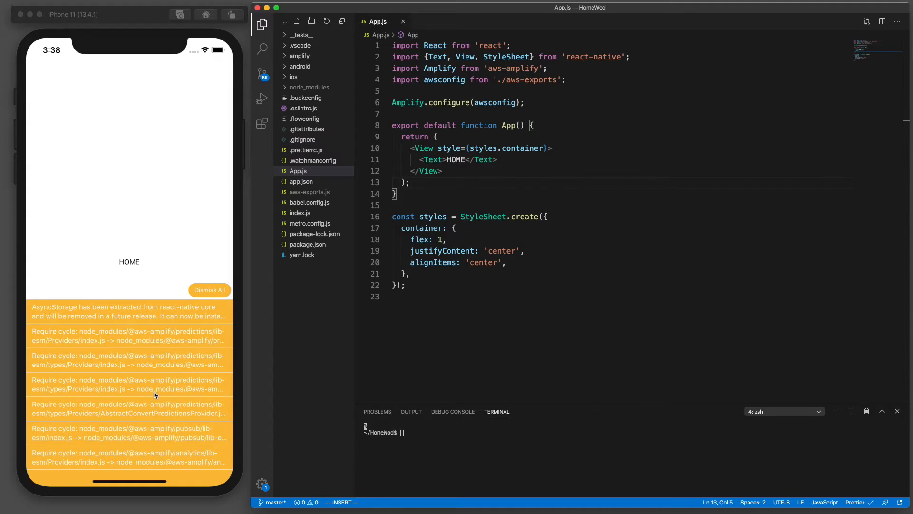
pyautogui.moveTo(135, 439)
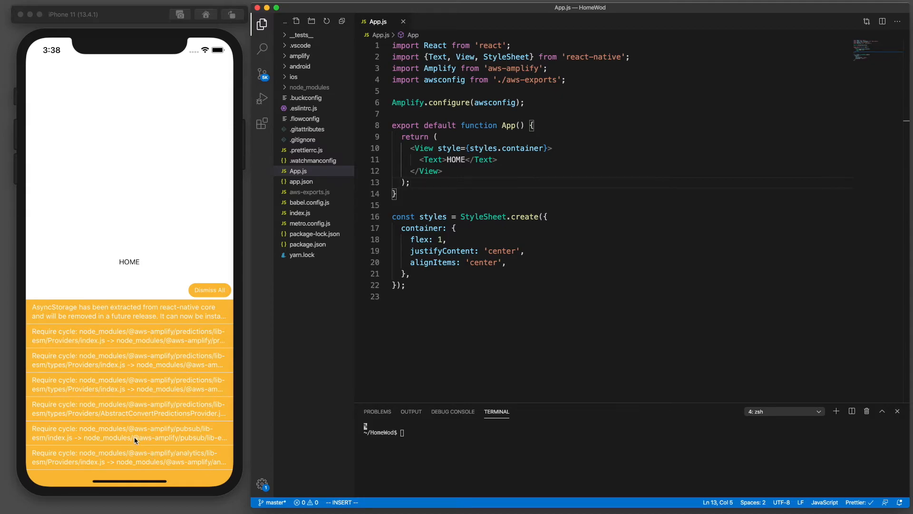
pyautogui.moveTo(210, 290)
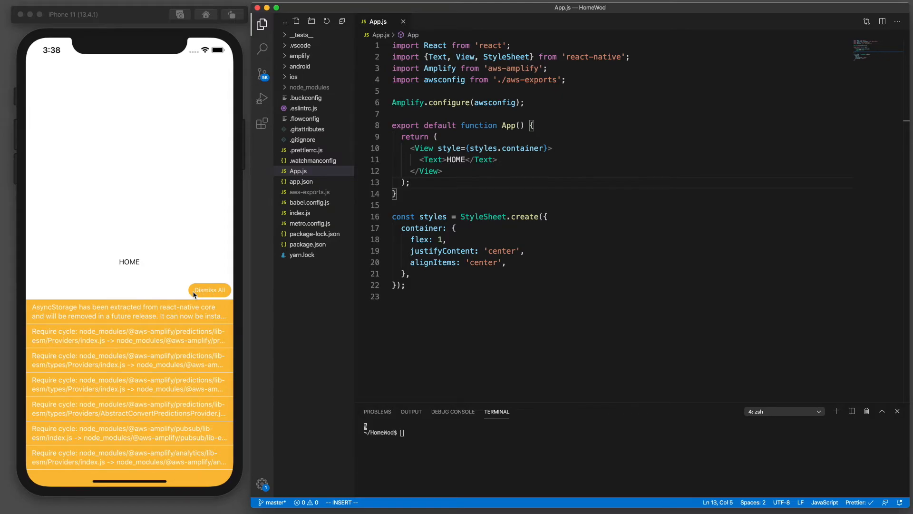
pyautogui.click(210, 289)
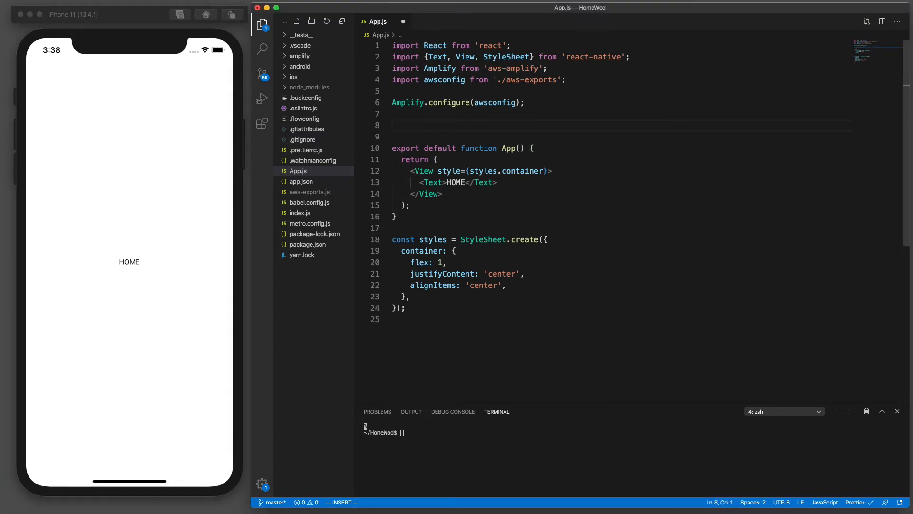
# Step: Set console.disableYellowBox = true and begin a new import line below the imports
pyautogui.write('cons')
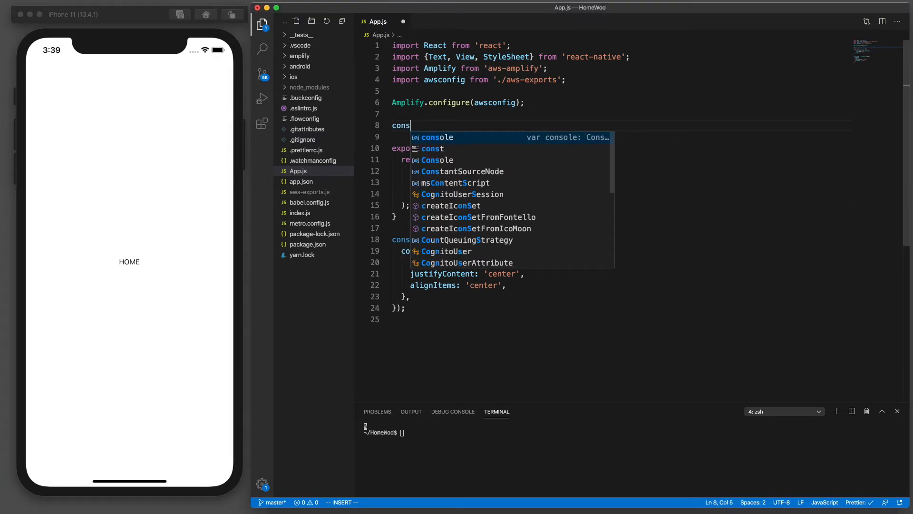
pyautogui.write('ole.')
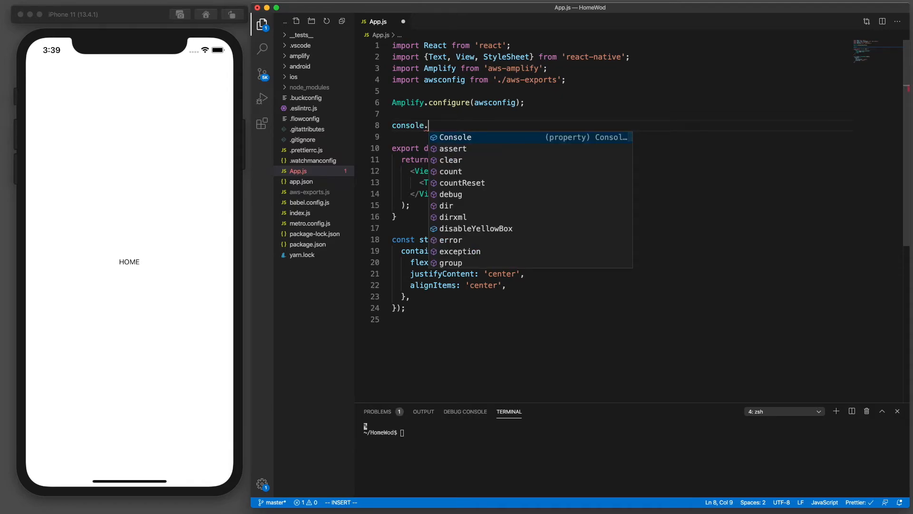
pyautogui.write('dis')
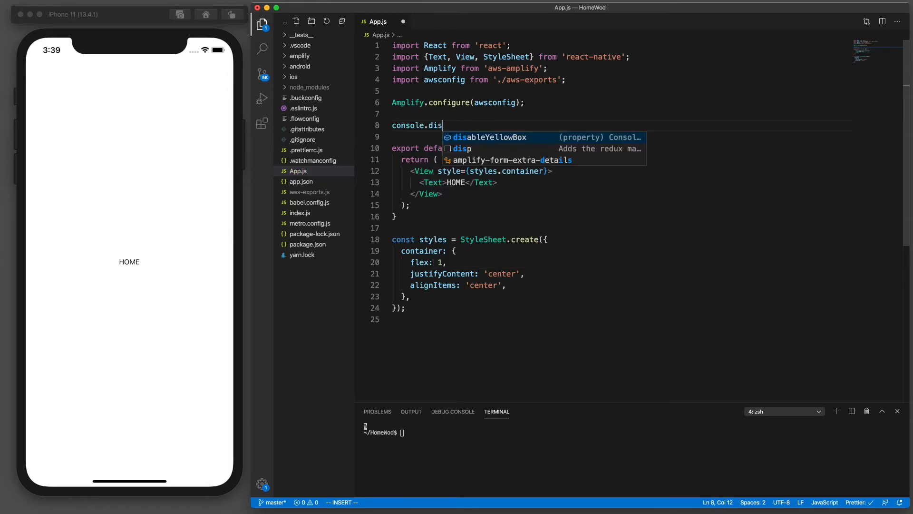
pyautogui.press('Tab')
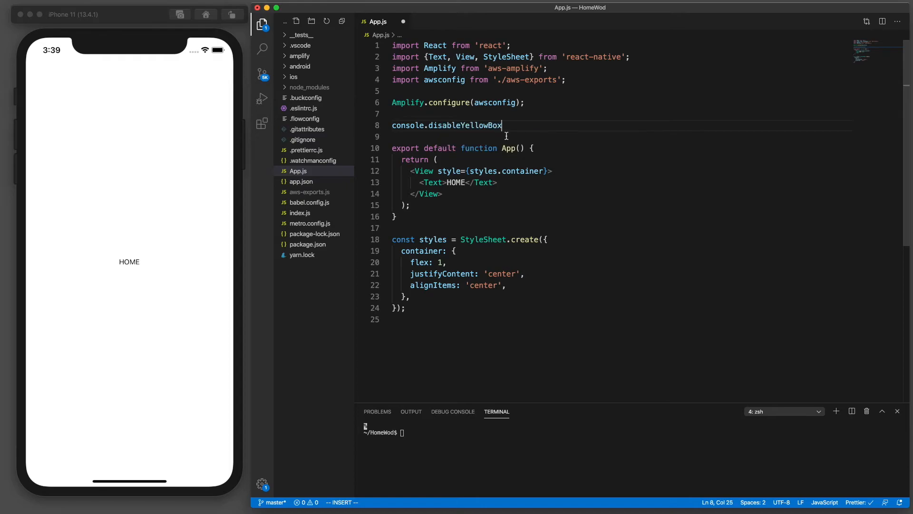
pyautogui.write('=')
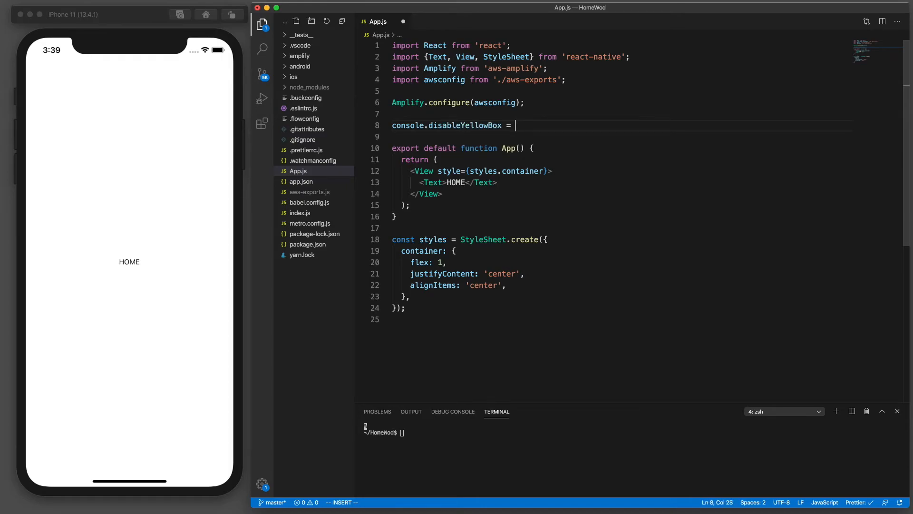
pyautogui.write('true')
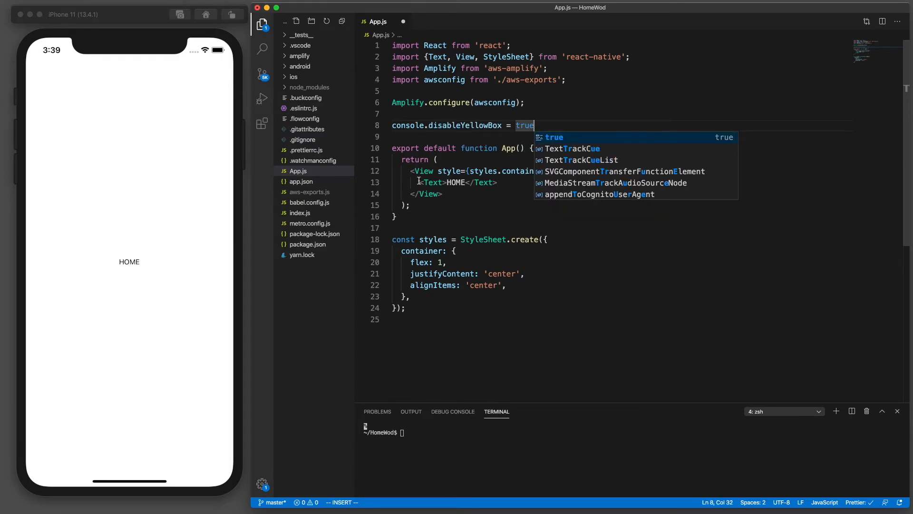
pyautogui.write('import {A')
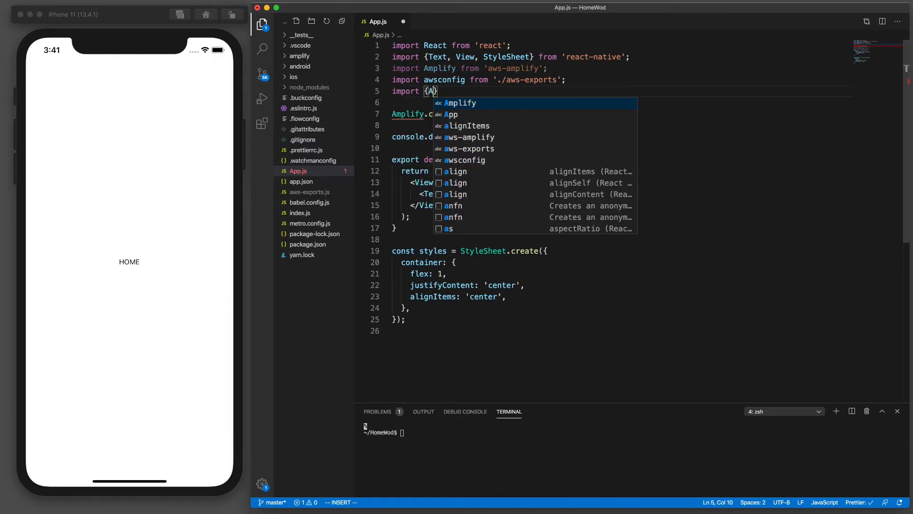
# Step: Import Authenticator from aws-amplify-react-native and wrap the HOME text in it
pyautogui.write('Authenticator')
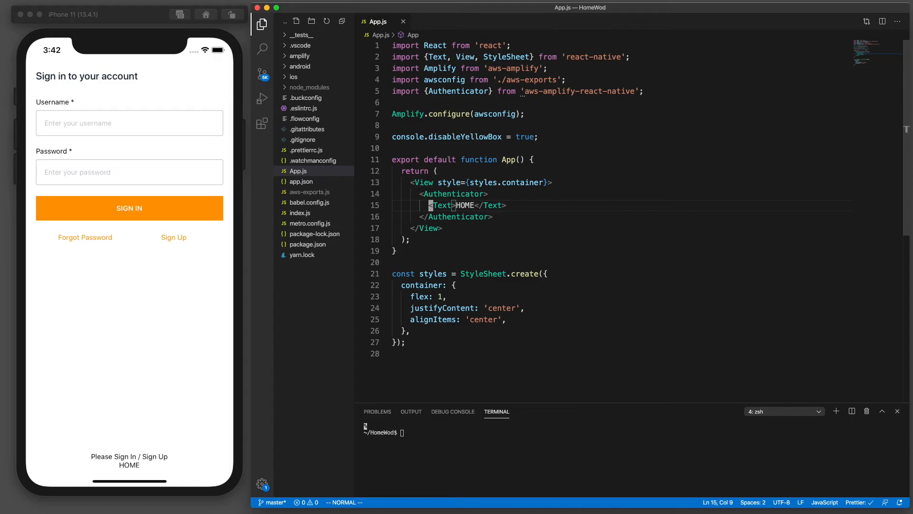
pyautogui.moveTo(139, 105)
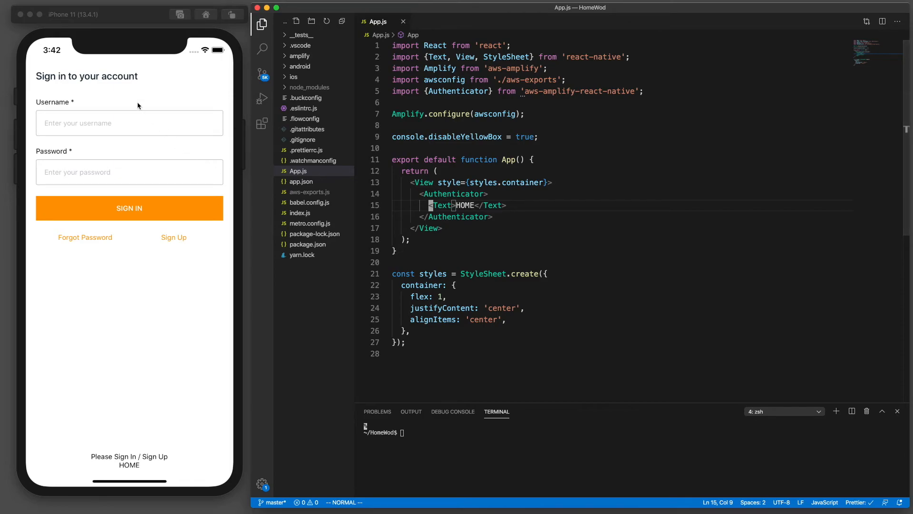
pyautogui.moveTo(128, 200)
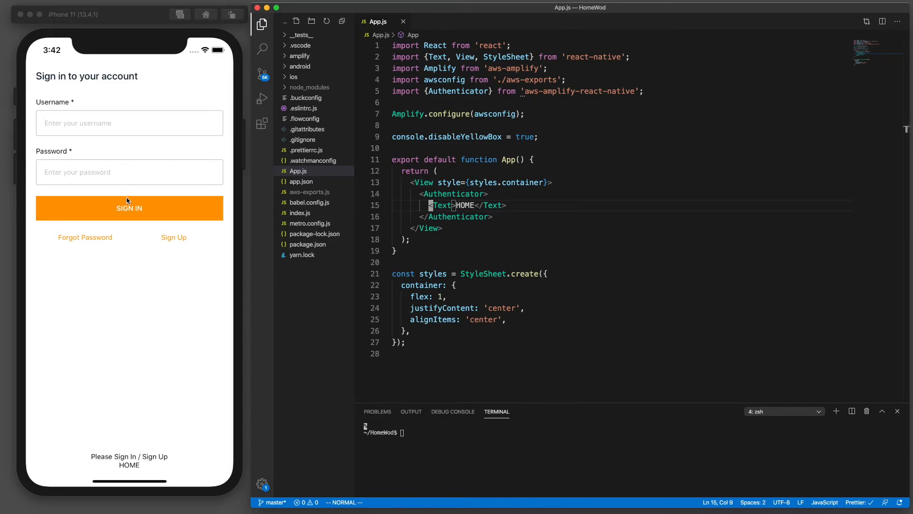
pyautogui.moveTo(141, 471)
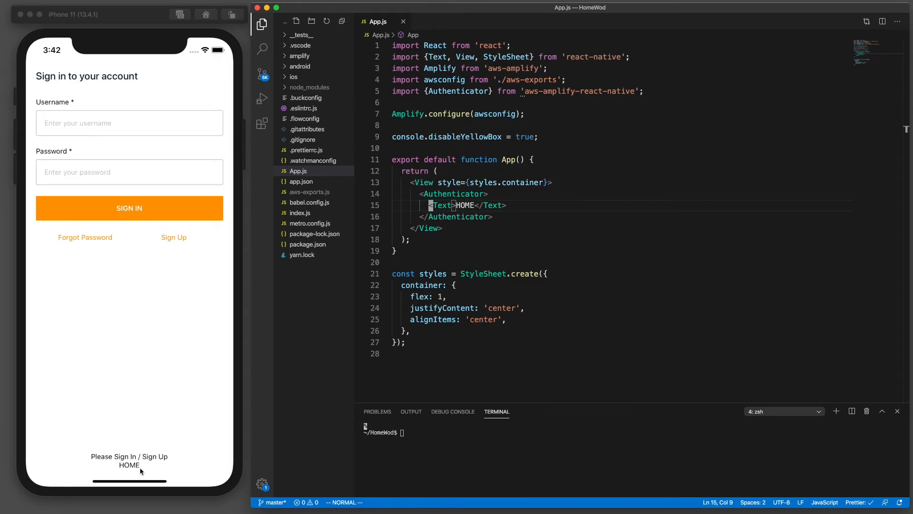
pyautogui.moveTo(97, 244)
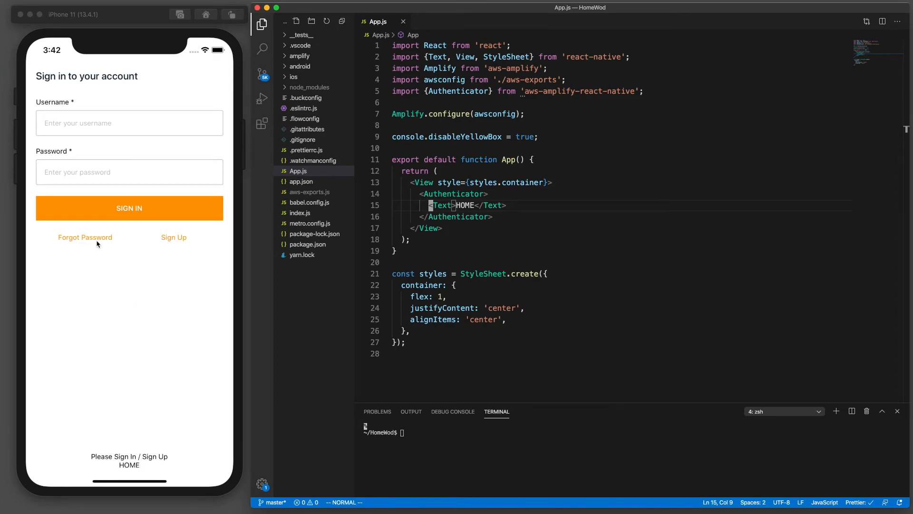
# Step: Browse the Sign Up, Forgot Password and confirm sign-up screens, ending on Create a new account
pyautogui.click(173, 238)
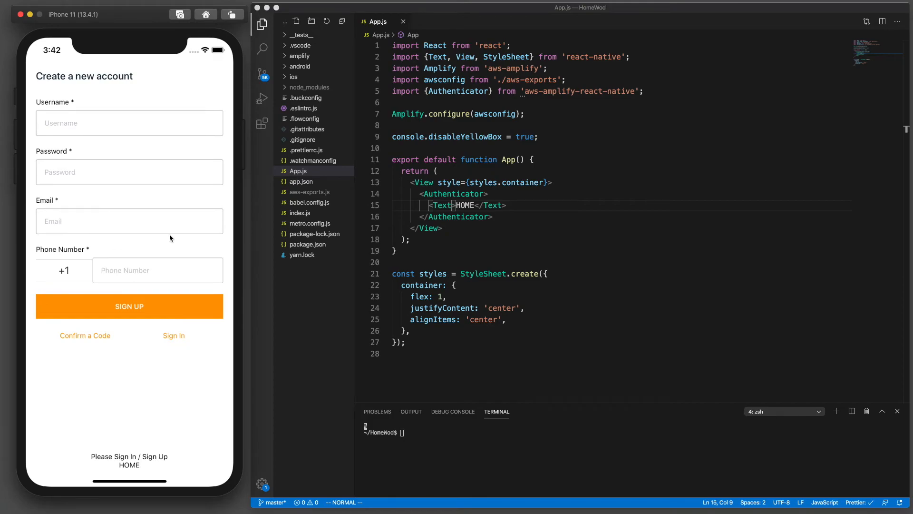
pyautogui.click(173, 335)
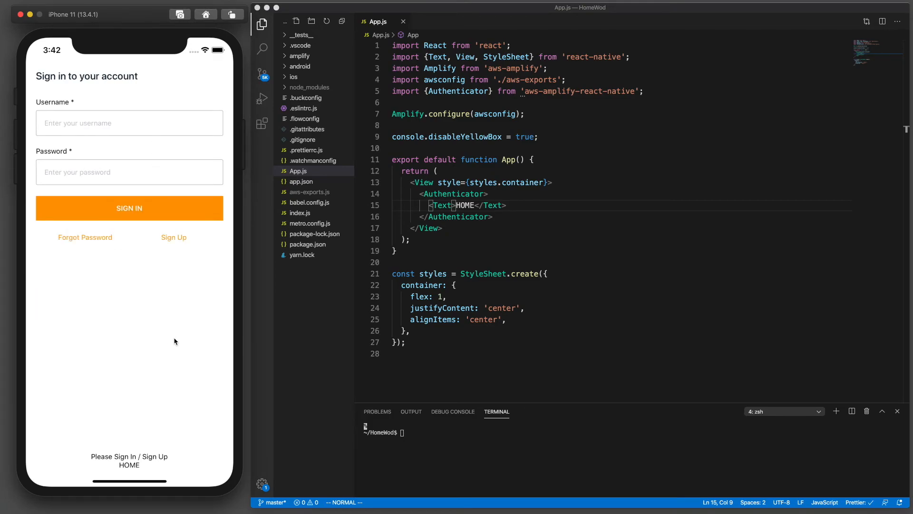
pyautogui.click(85, 238)
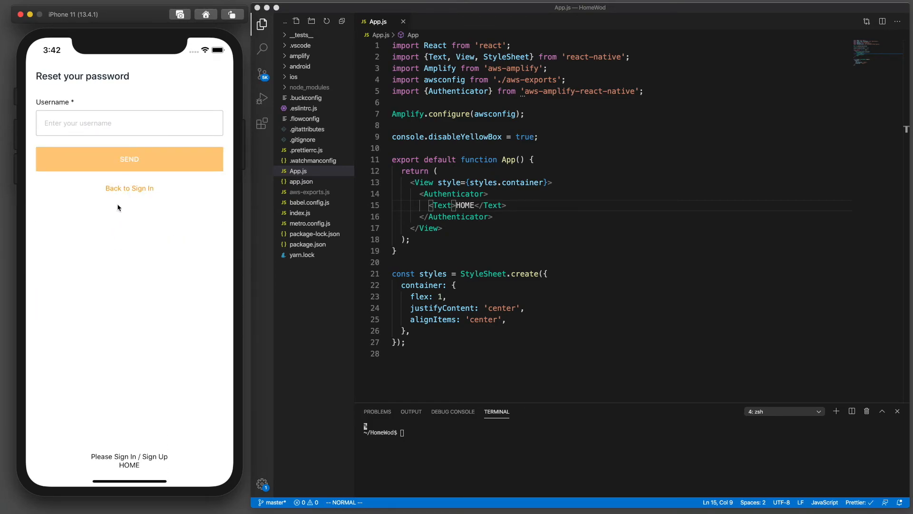
pyautogui.click(129, 188)
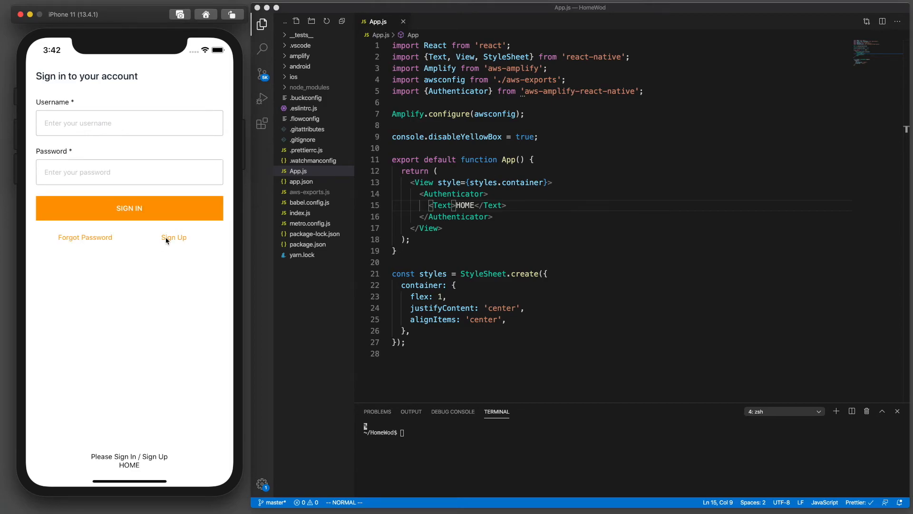
pyautogui.click(173, 238)
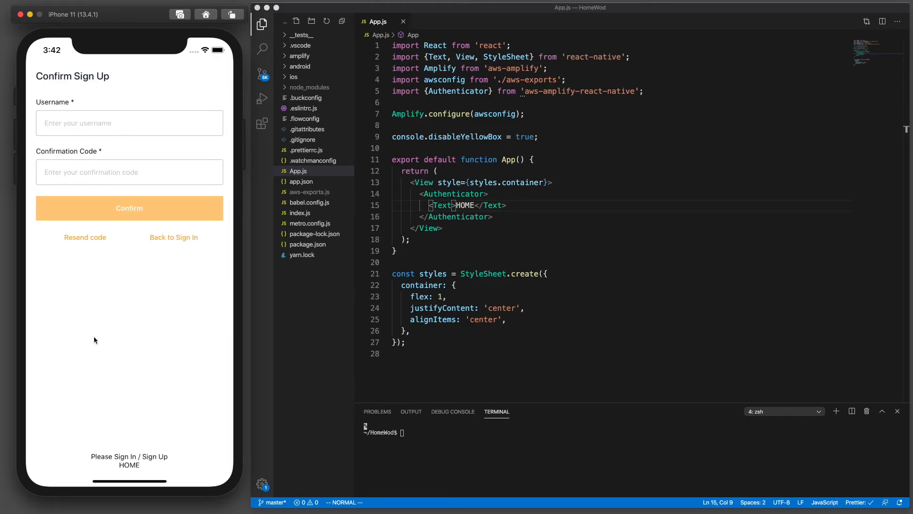
pyautogui.click(173, 237)
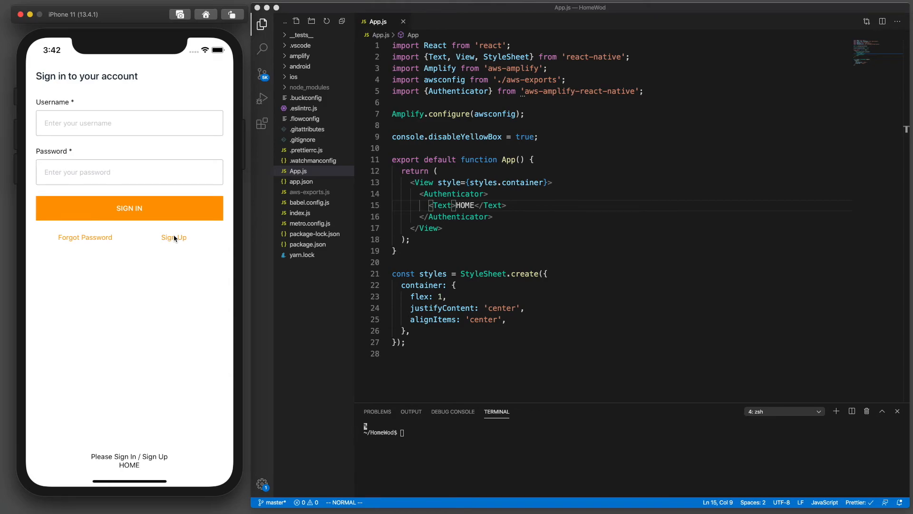
pyautogui.click(173, 238)
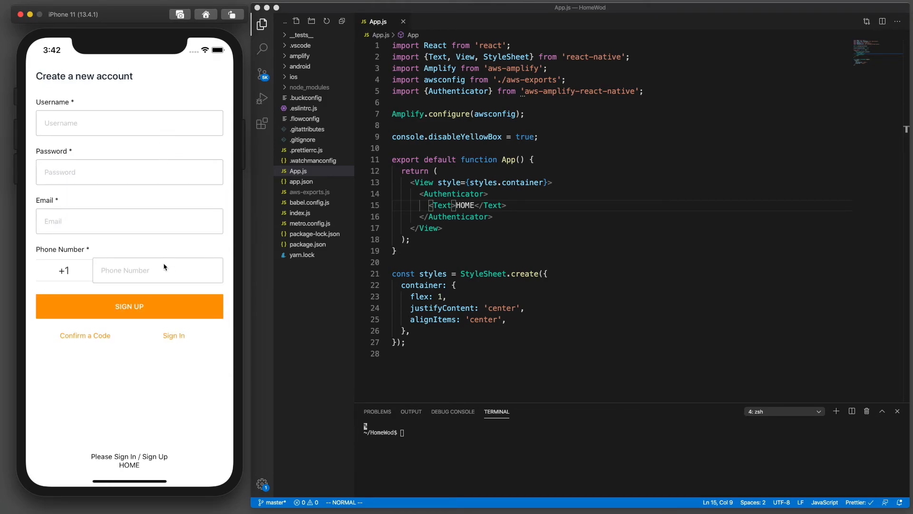
pyautogui.moveTo(142, 132)
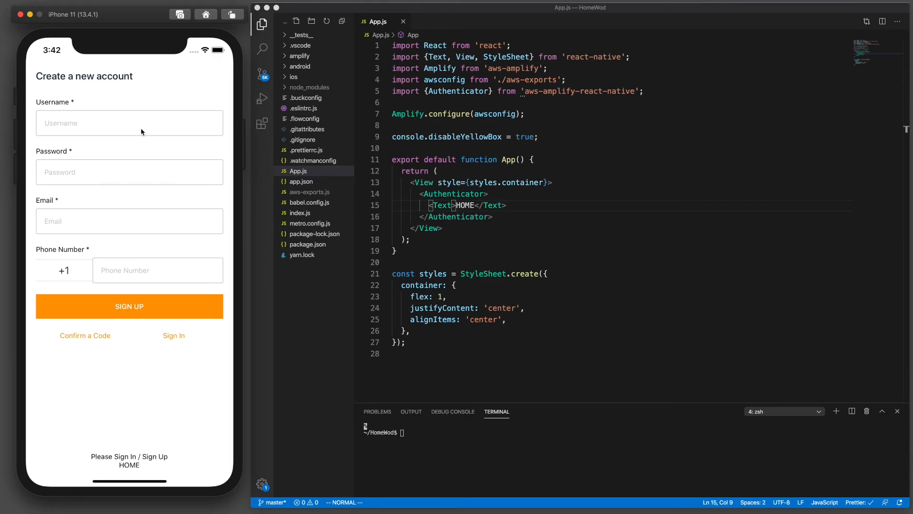
pyautogui.moveTo(67, 194)
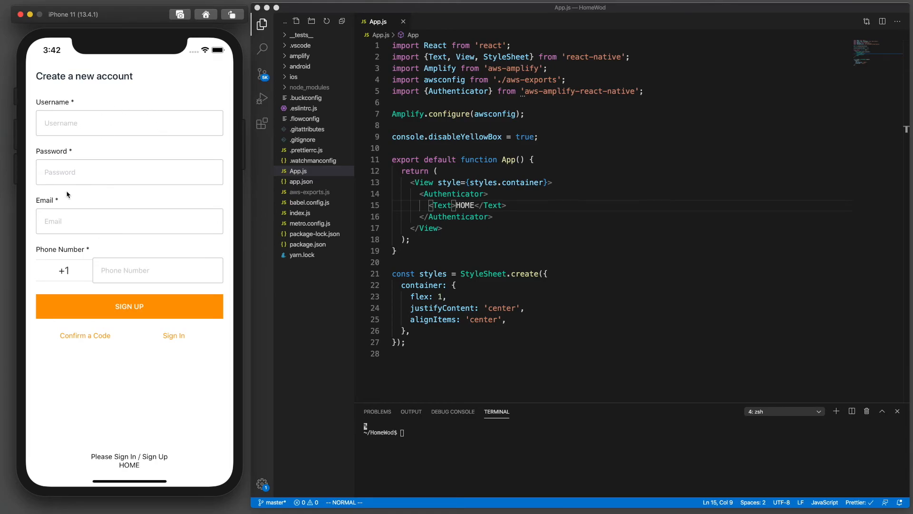
pyautogui.moveTo(188, 251)
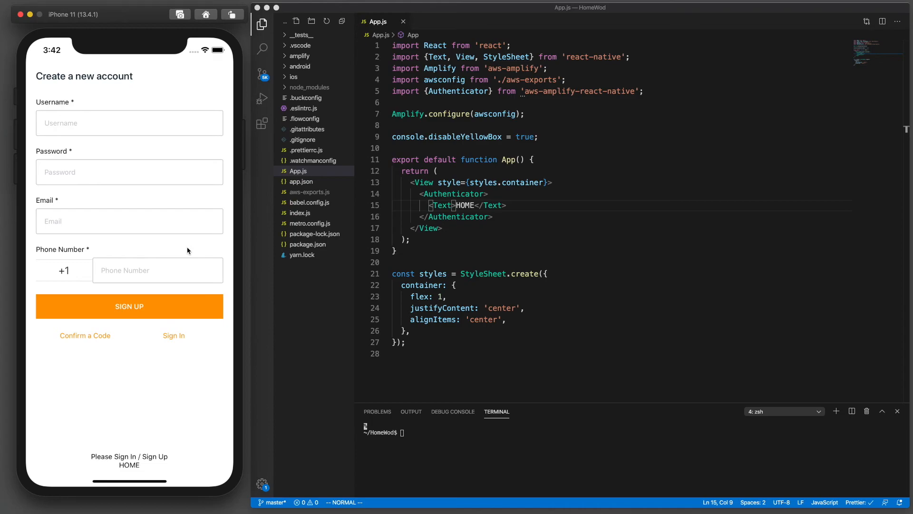
pyautogui.moveTo(409, 239)
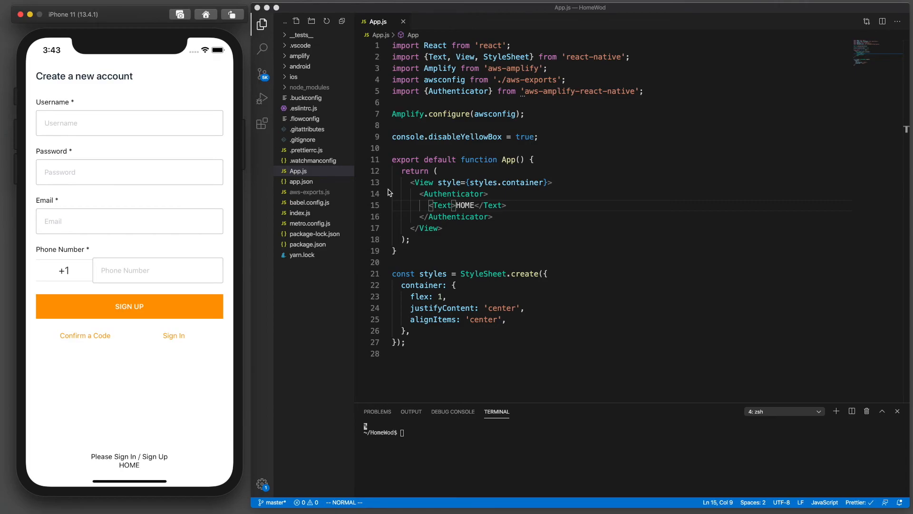
pyautogui.moveTo(496, 192)
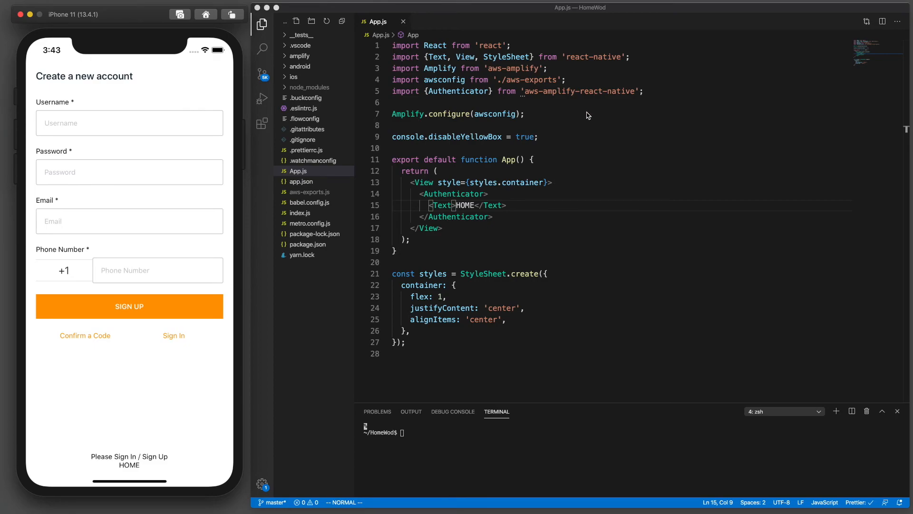
pyautogui.moveTo(127, 137)
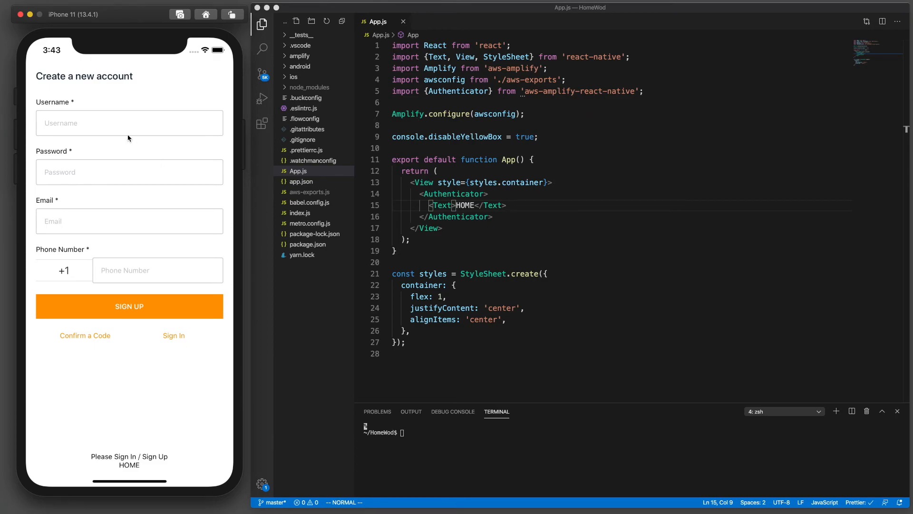
pyautogui.moveTo(120, 114)
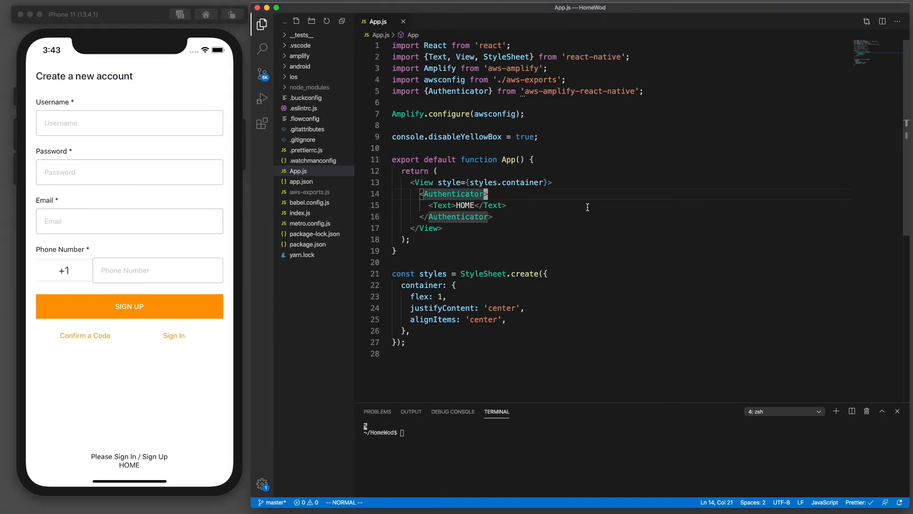
# Step: Give the Authenticator tag usernameAttributes="email" in App.js
pyautogui.press('i')
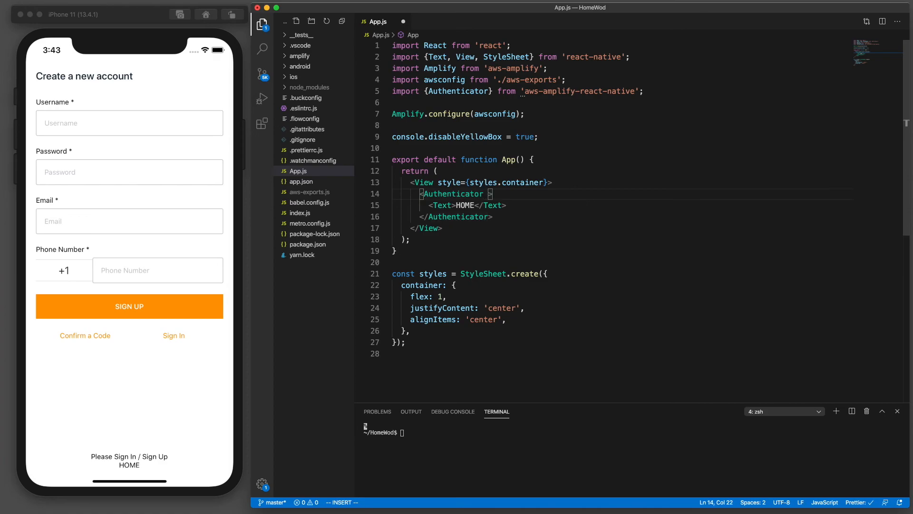
pyautogui.moveTo(599, 200)
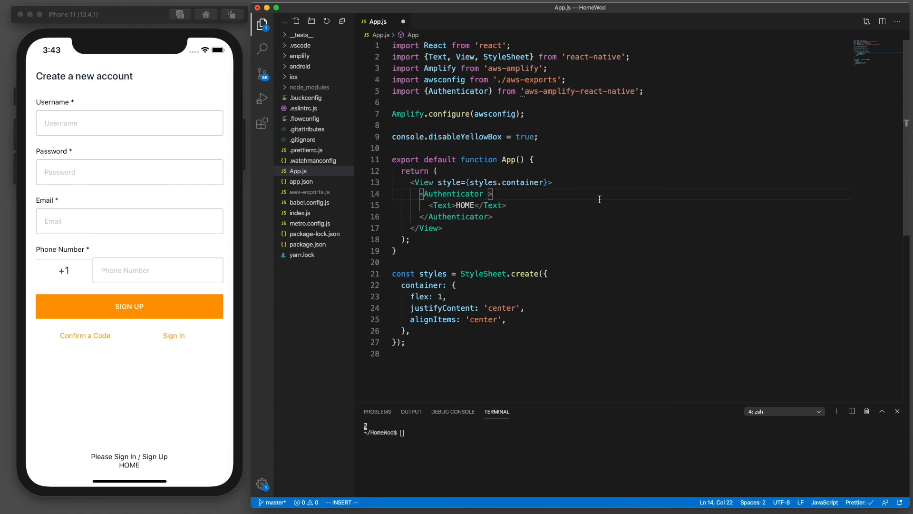
pyautogui.write('usernameAtt')
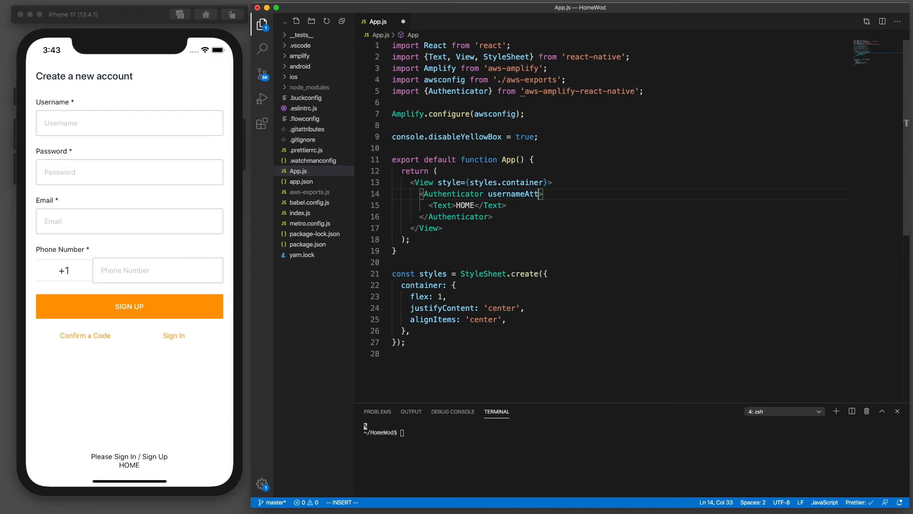
pyautogui.write('rubutes')
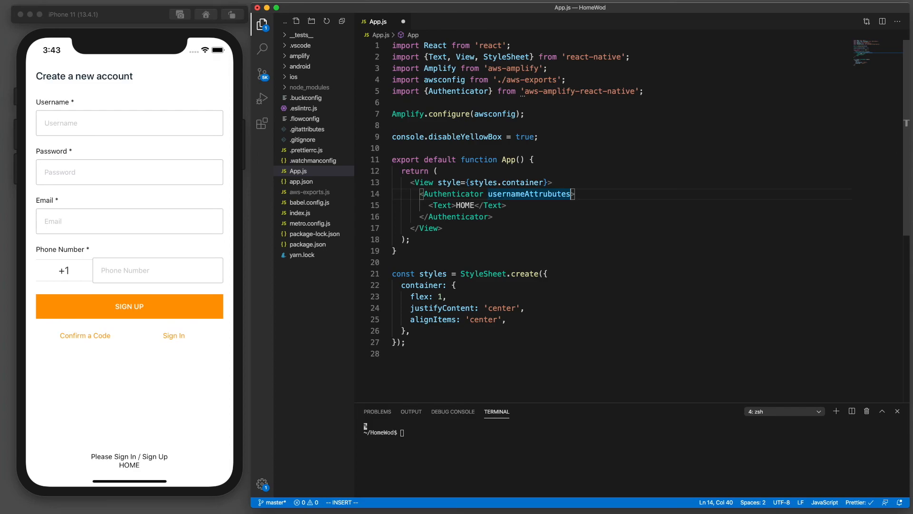
pyautogui.write('={}')
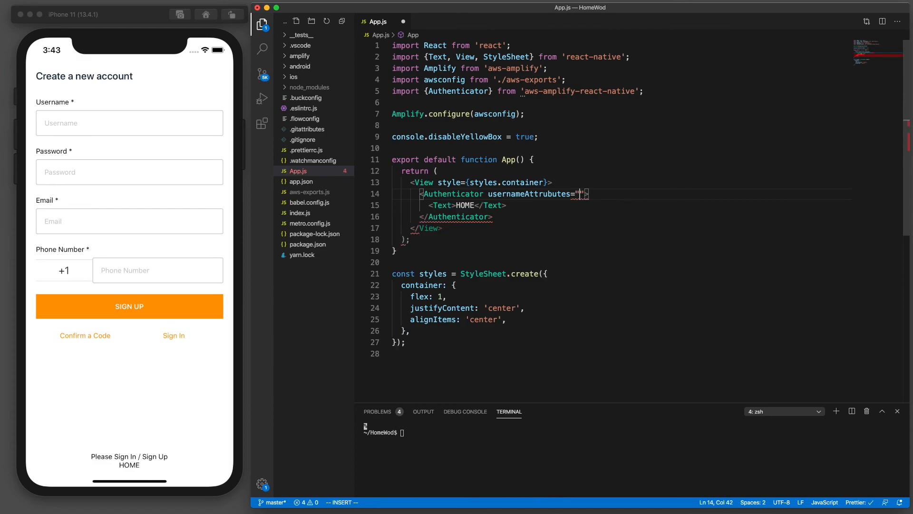
pyautogui.write('email')
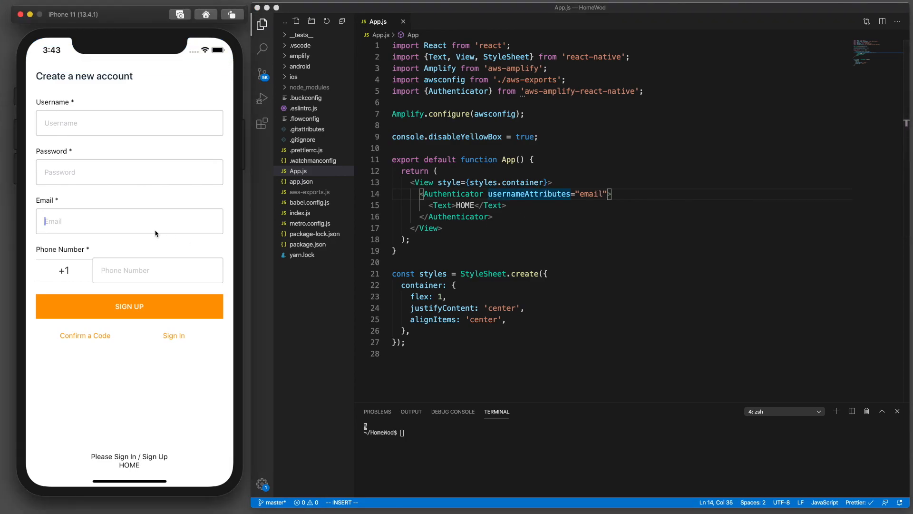
# Step: View the email-based sign-in form, then the email-based Create a new account form
pyautogui.click(173, 335)
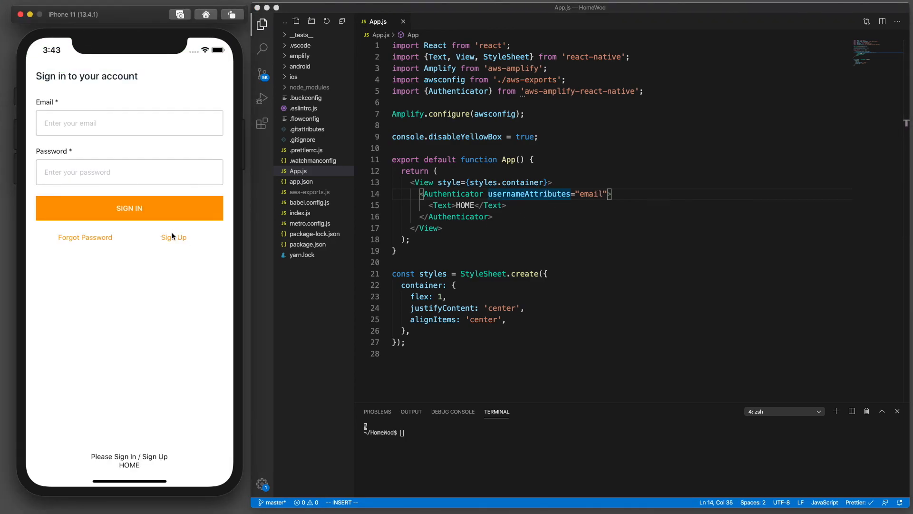
pyautogui.click(173, 238)
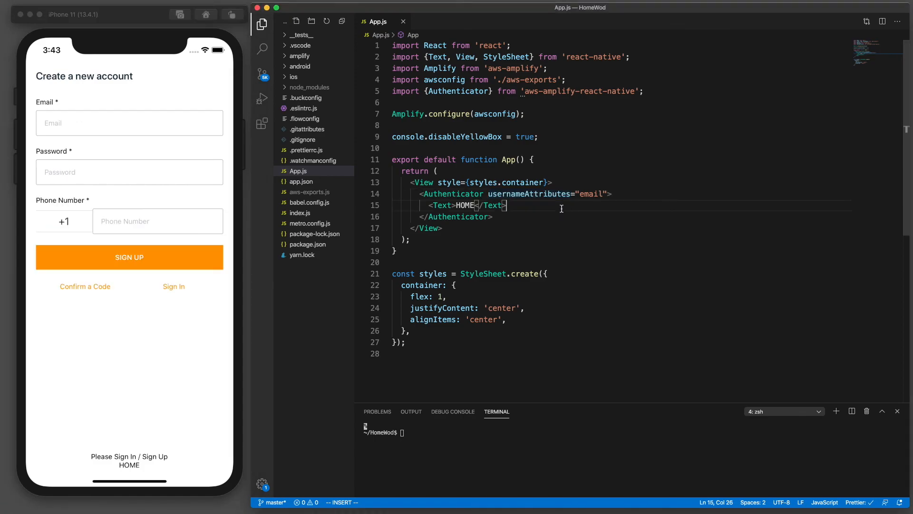